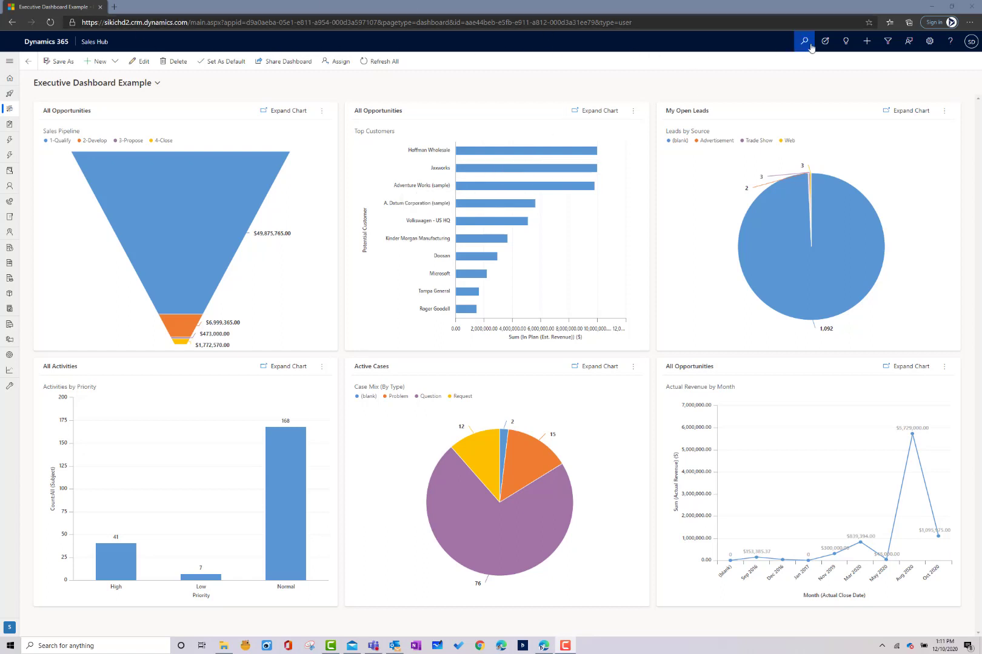
pyautogui.moveTo(804, 41)
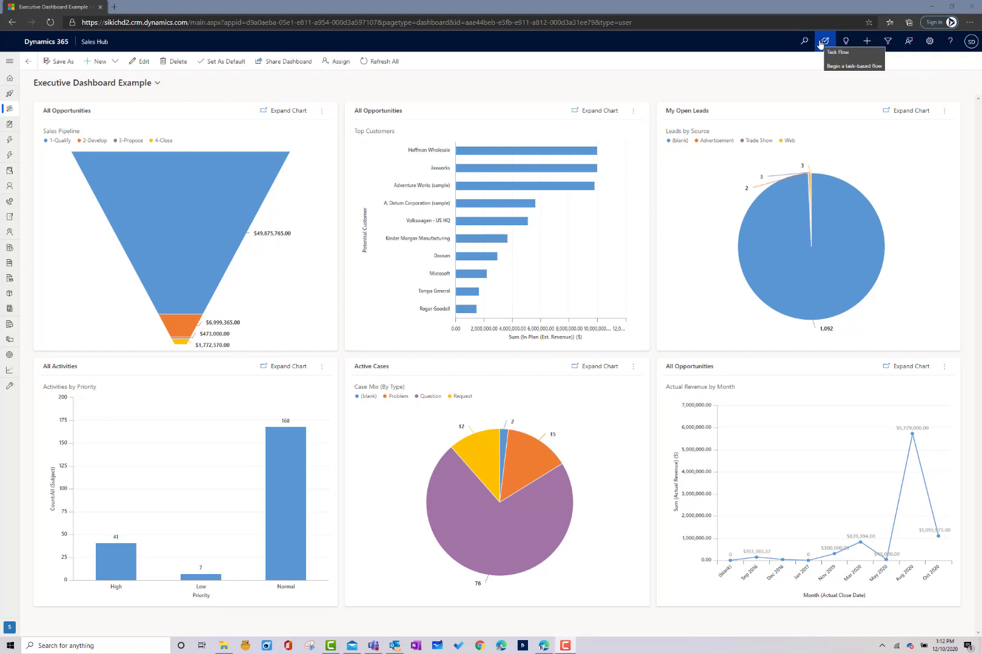
# Step: Show the Task Flows pane listing After Meeting, Change password, Follow up with Opportunity, and Update Contact
pyautogui.click(825, 42)
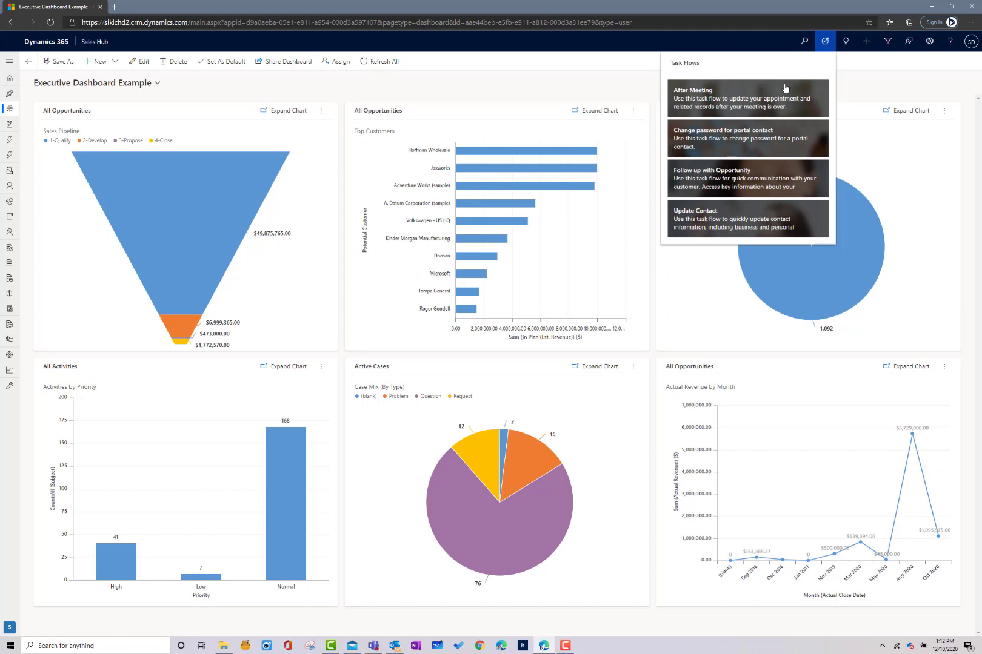
pyautogui.moveTo(723, 102)
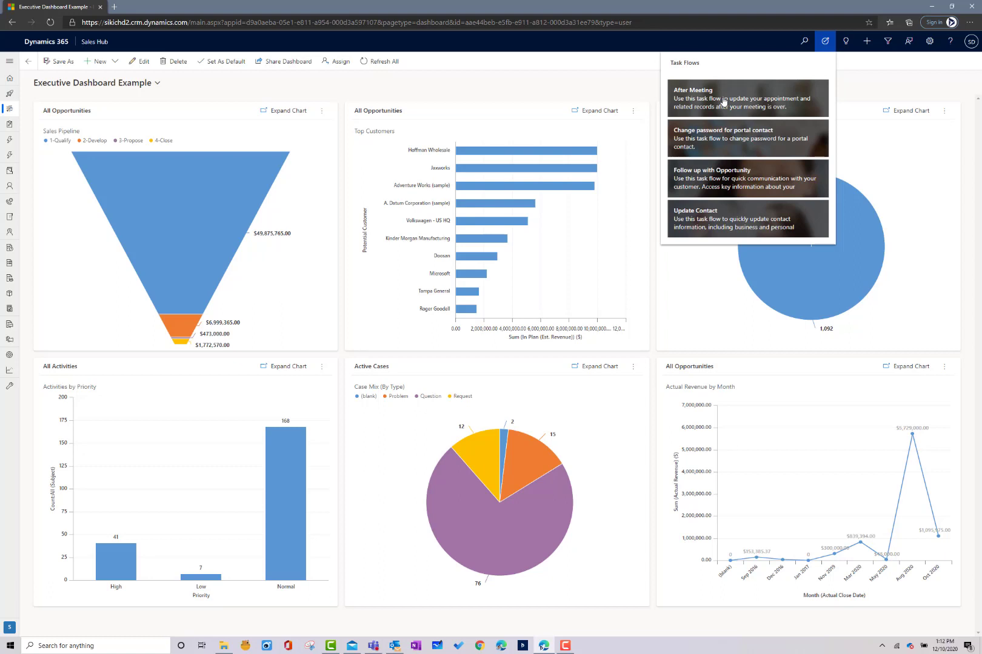
pyautogui.moveTo(730, 86)
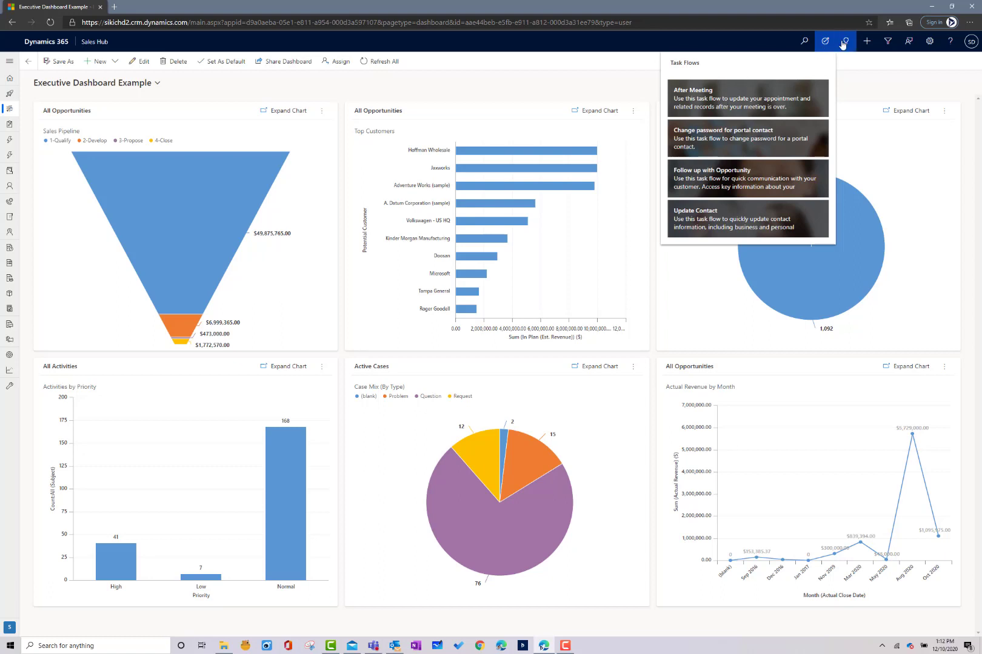
pyautogui.moveTo(845, 41)
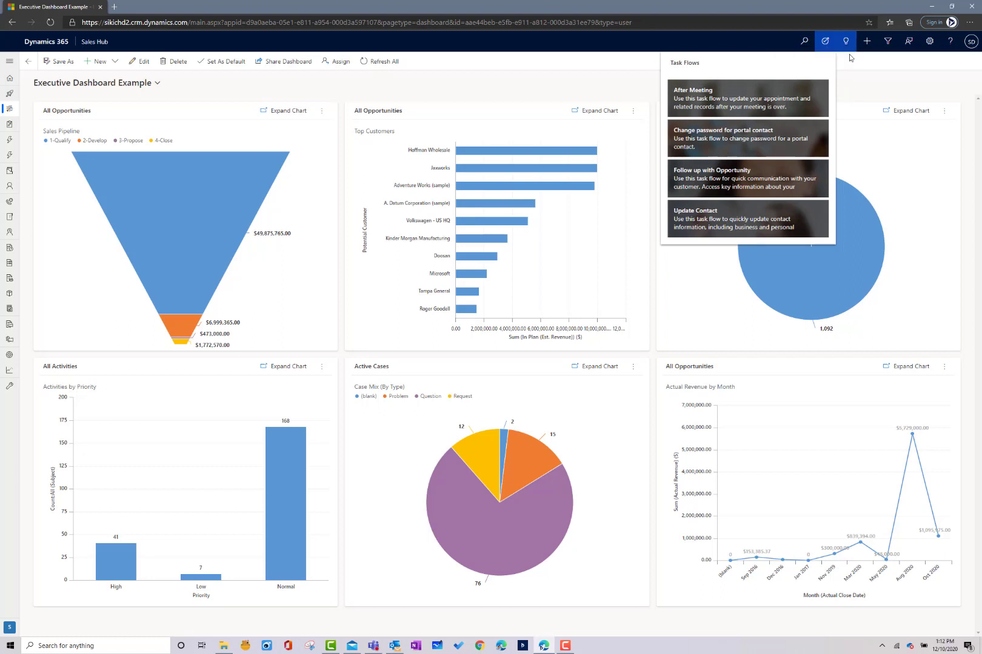
pyautogui.moveTo(846, 42)
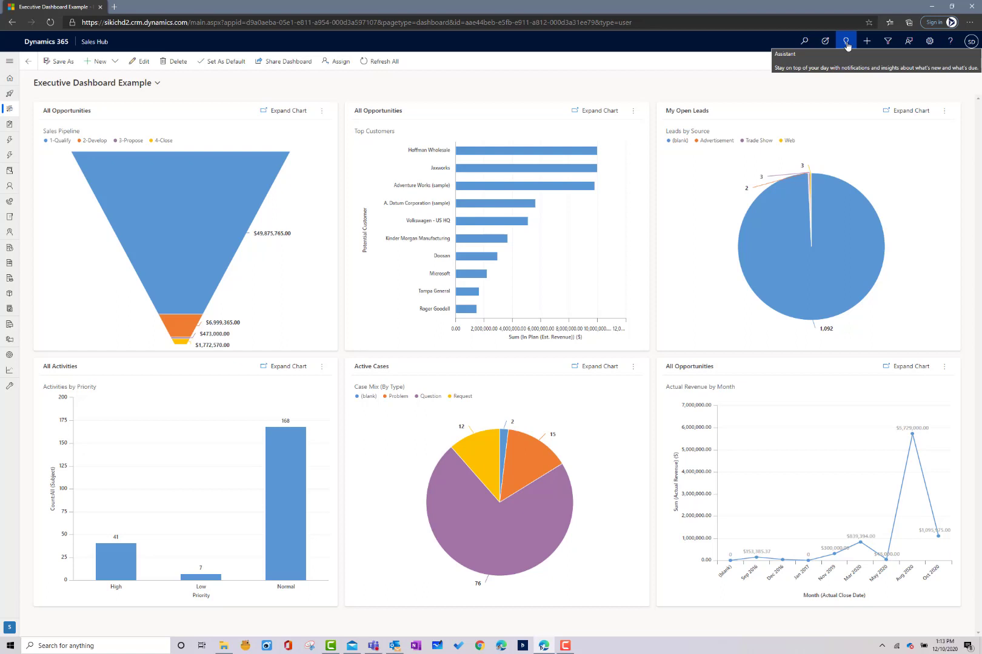
pyautogui.moveTo(867, 41)
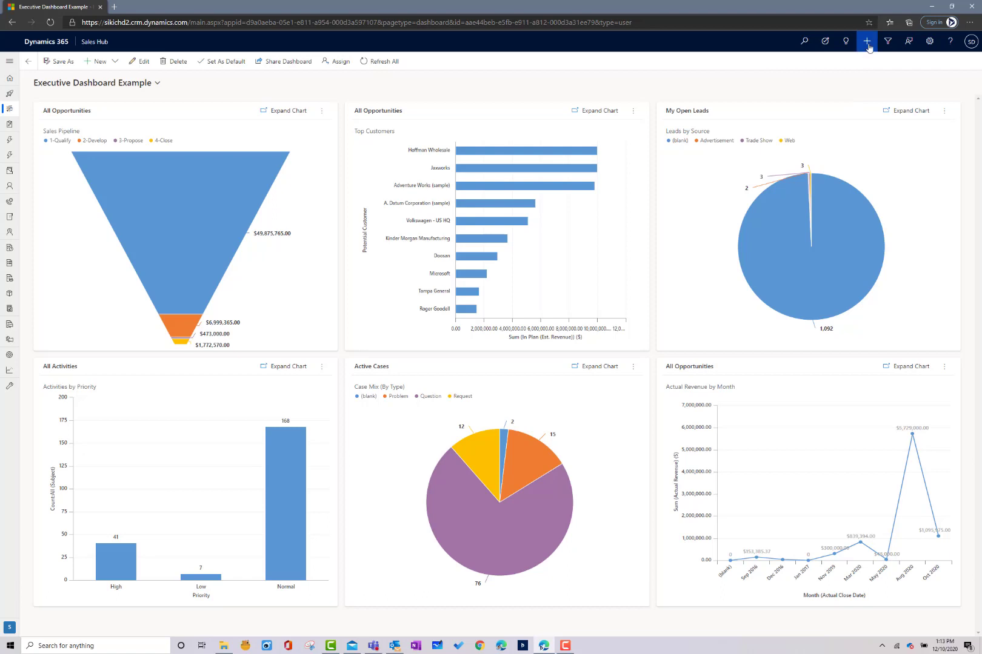
pyautogui.click(866, 41)
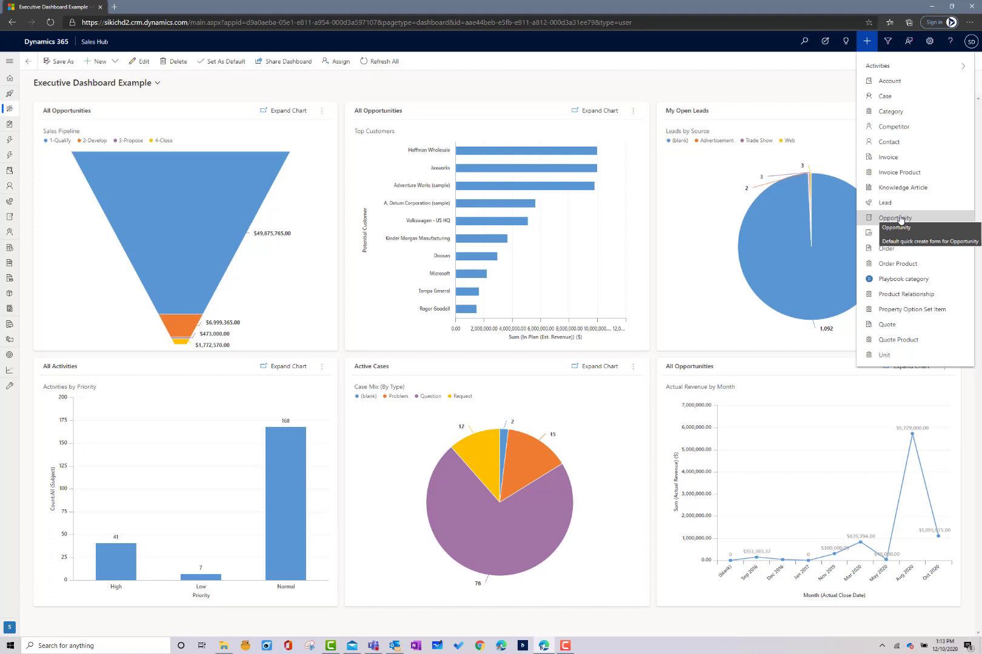
pyautogui.moveTo(885, 95)
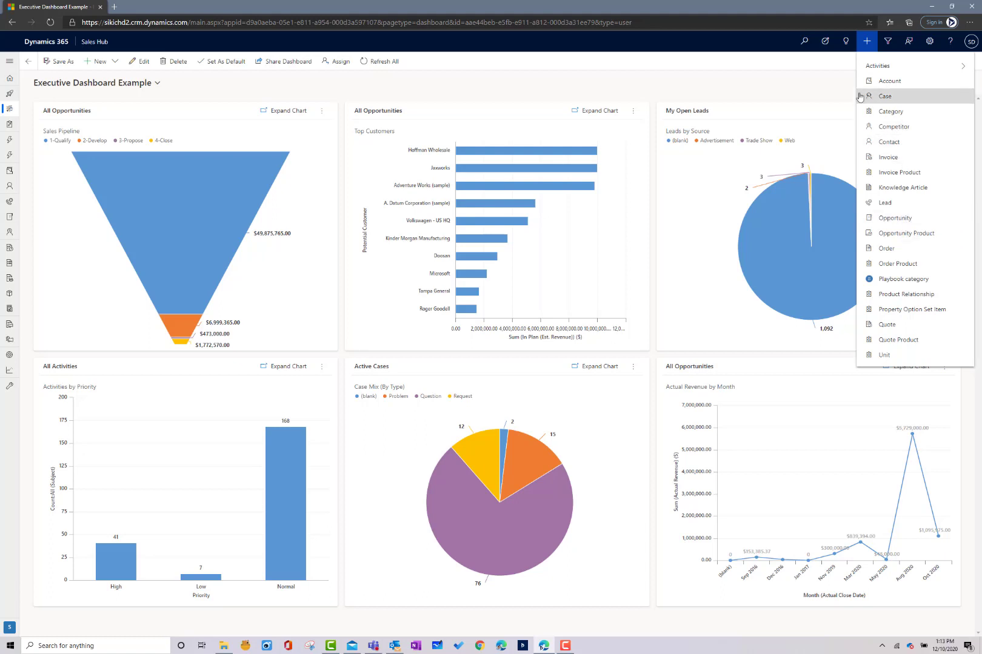
pyautogui.moveTo(825, 61)
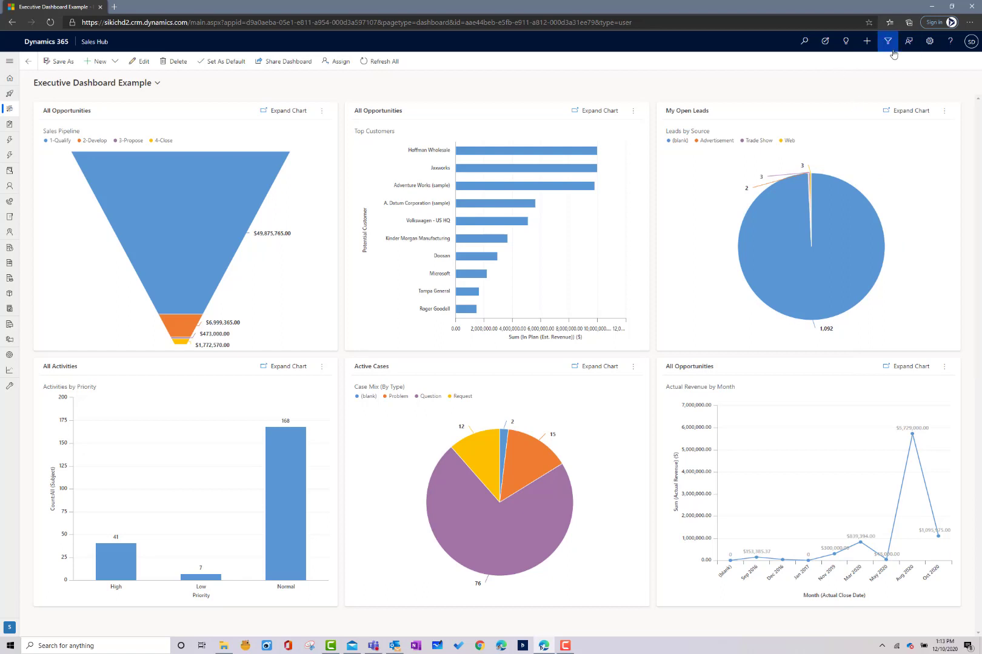
pyautogui.moveTo(888, 41)
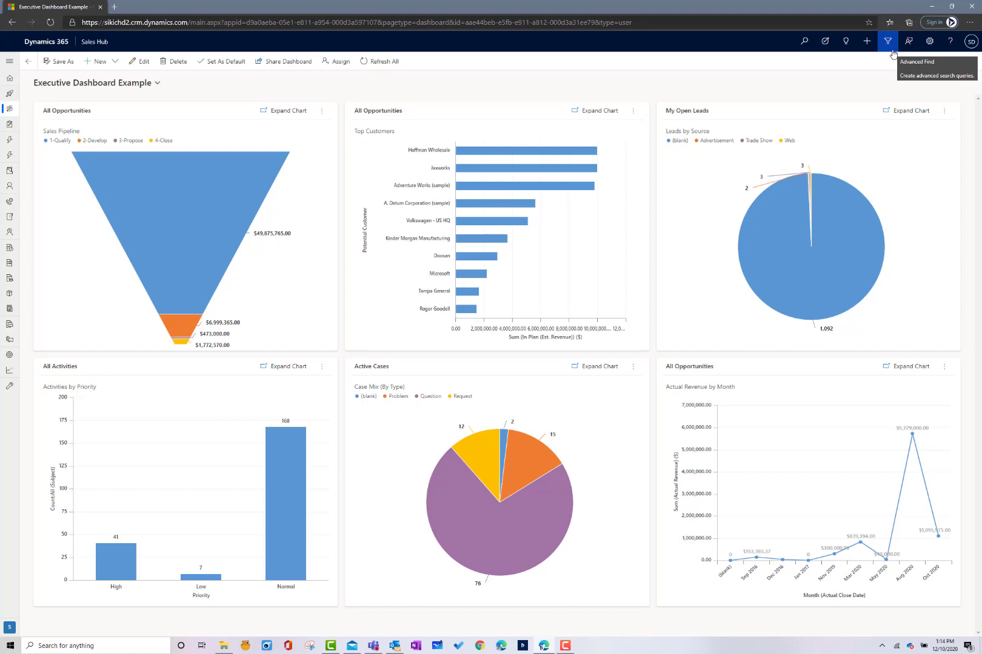
pyautogui.moveTo(347, 85)
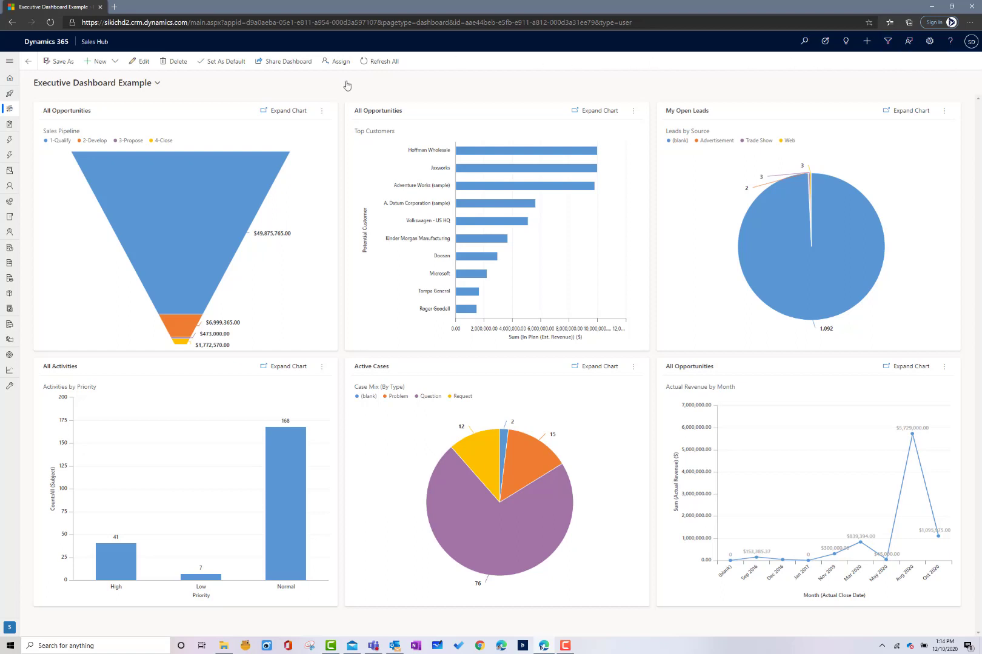
pyautogui.moveTo(8, 60)
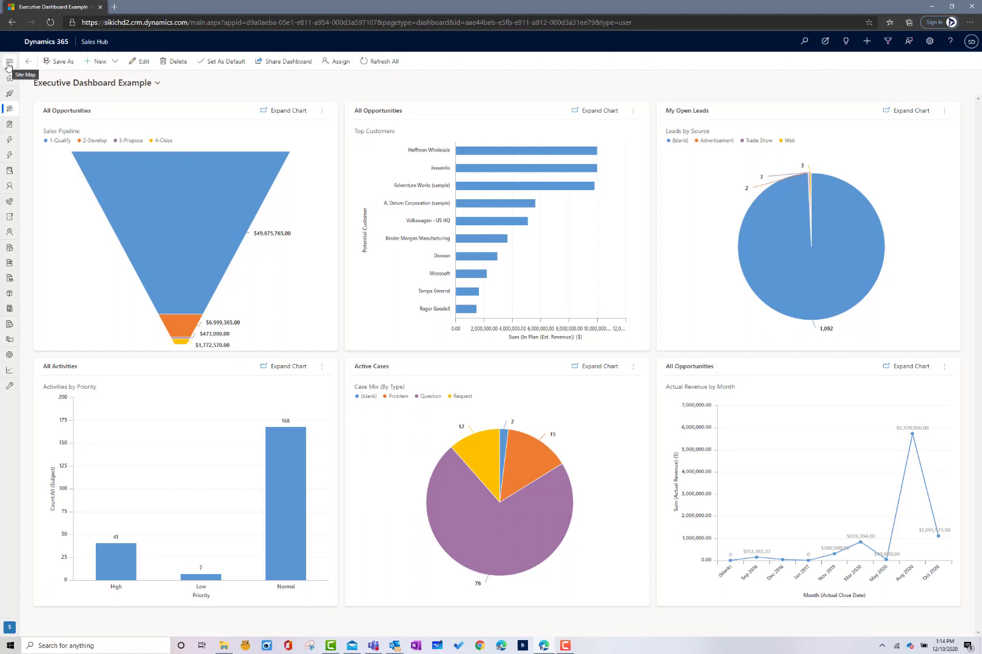
# Step: Expand the site map and go to Activities under My Work
pyautogui.click(9, 62)
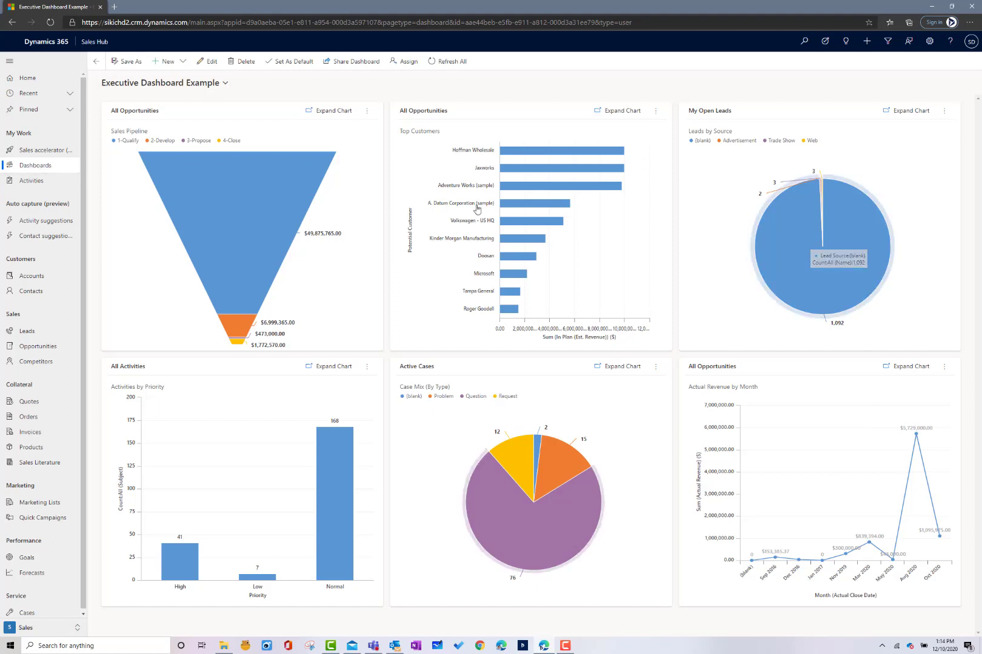
pyautogui.moveTo(694, 265)
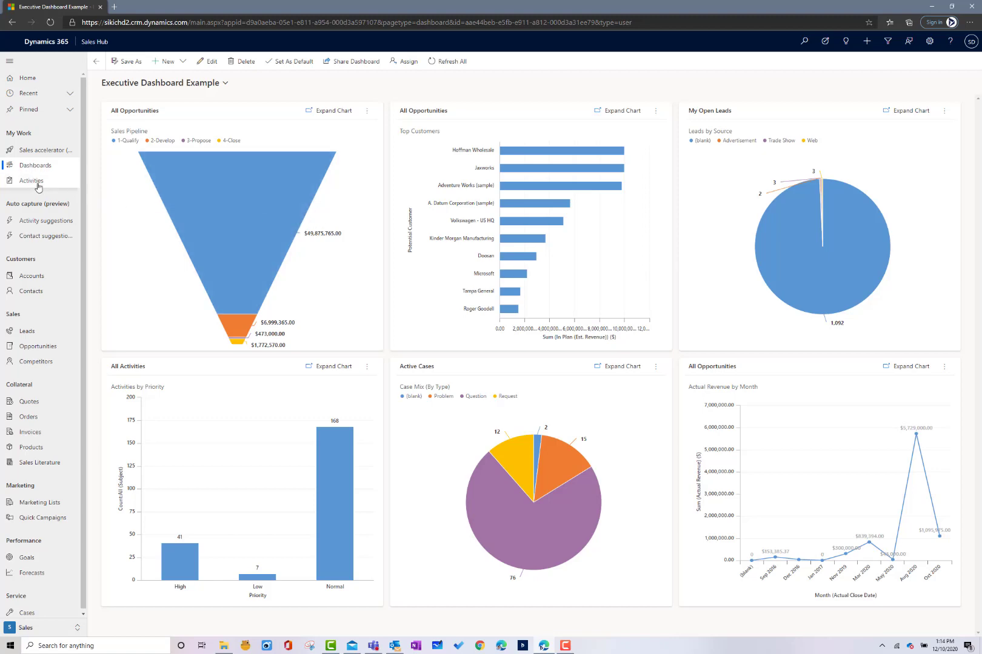
pyautogui.click(32, 181)
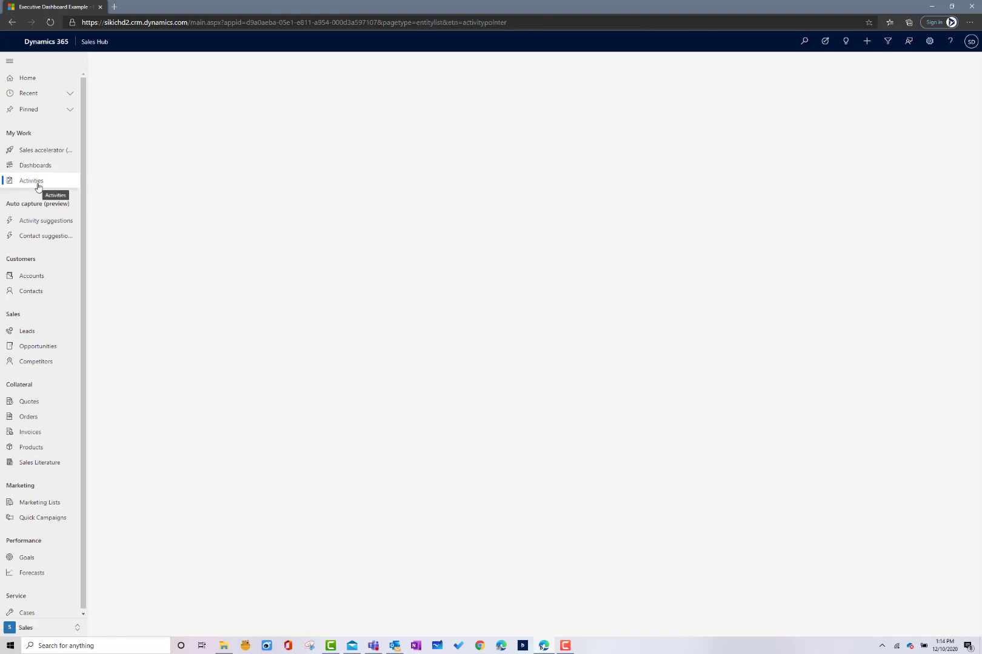
# Step: Load the My Activities list of 155 phone calls, tasks and emails
pyautogui.click(32, 182)
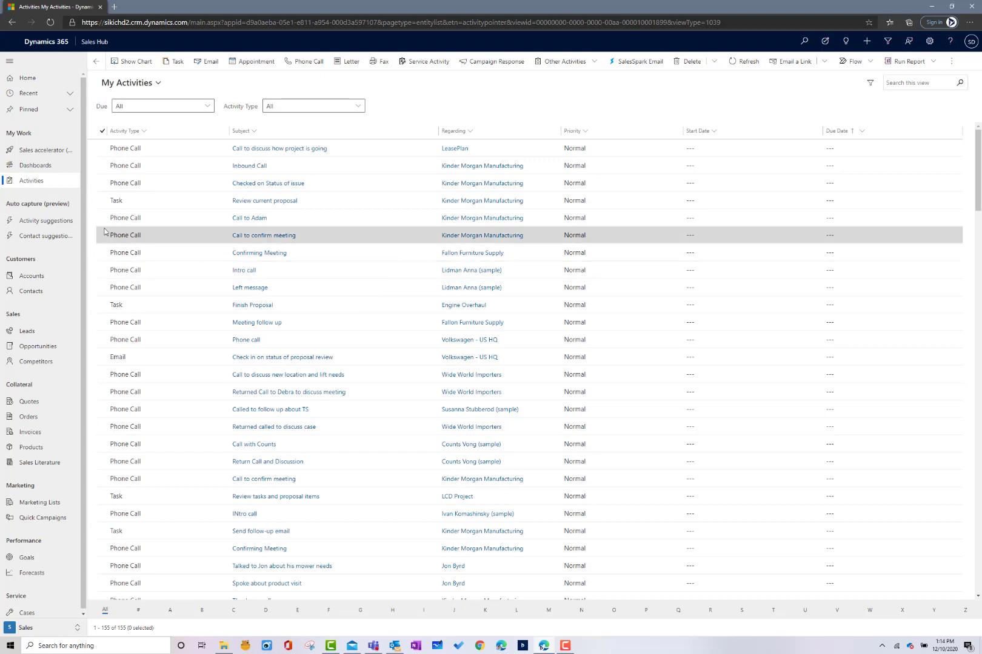
pyautogui.moveTo(30, 276)
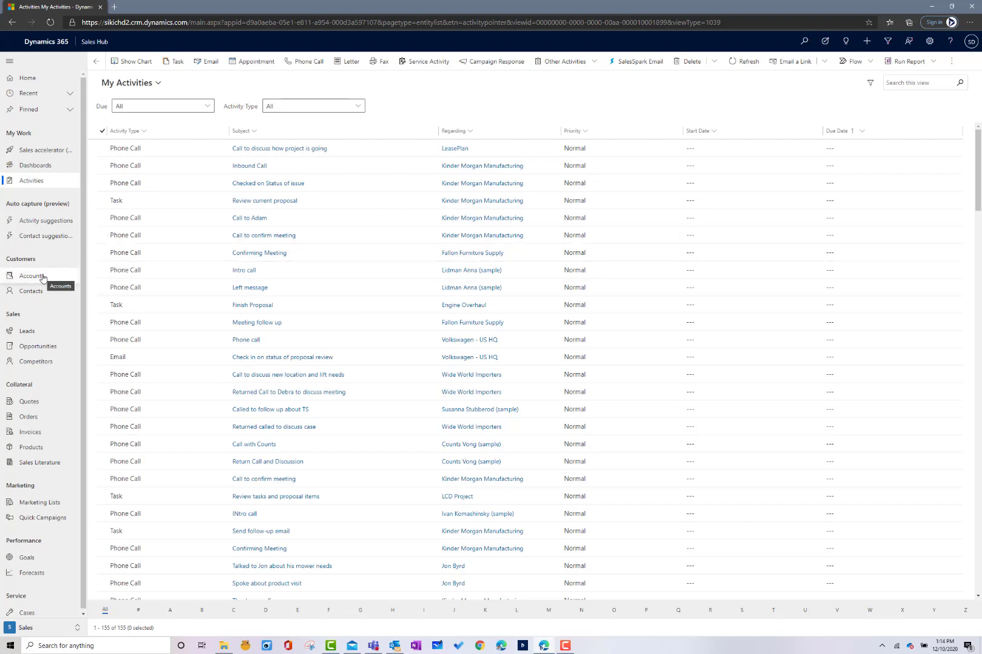
# Step: Switch Accounts to the My Active Accounts view (56 accounts), then go to Opportunities
pyautogui.click(32, 275)
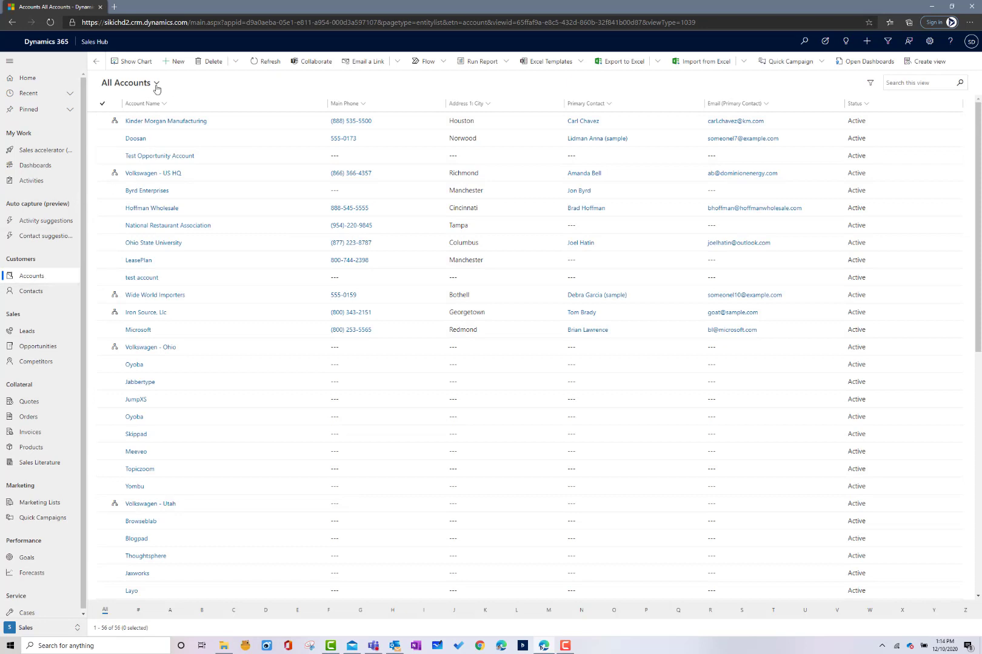
pyautogui.click(129, 82)
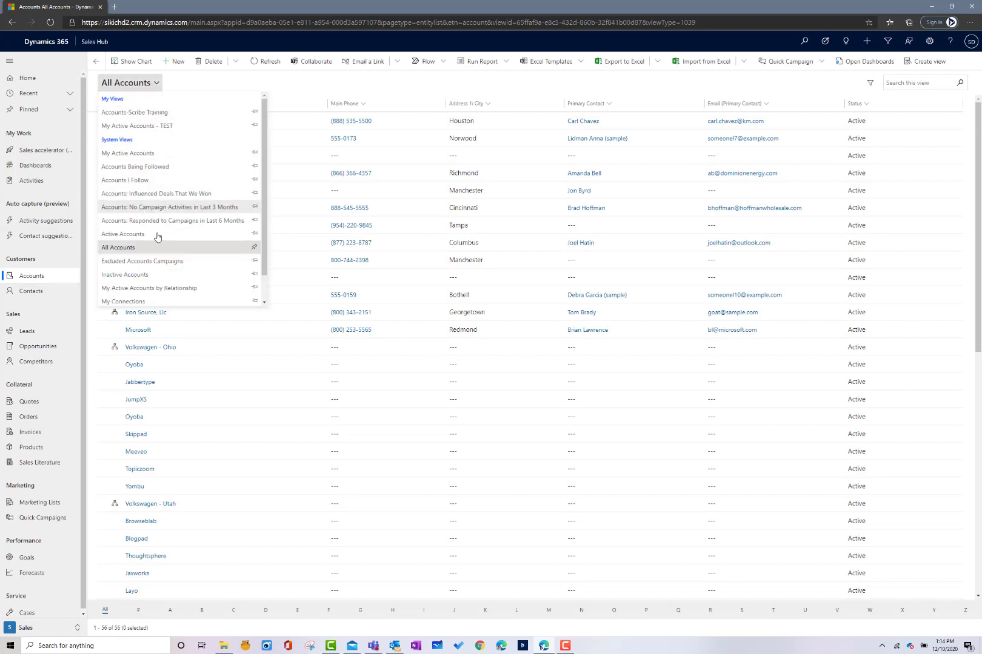
pyautogui.moveTo(157, 154)
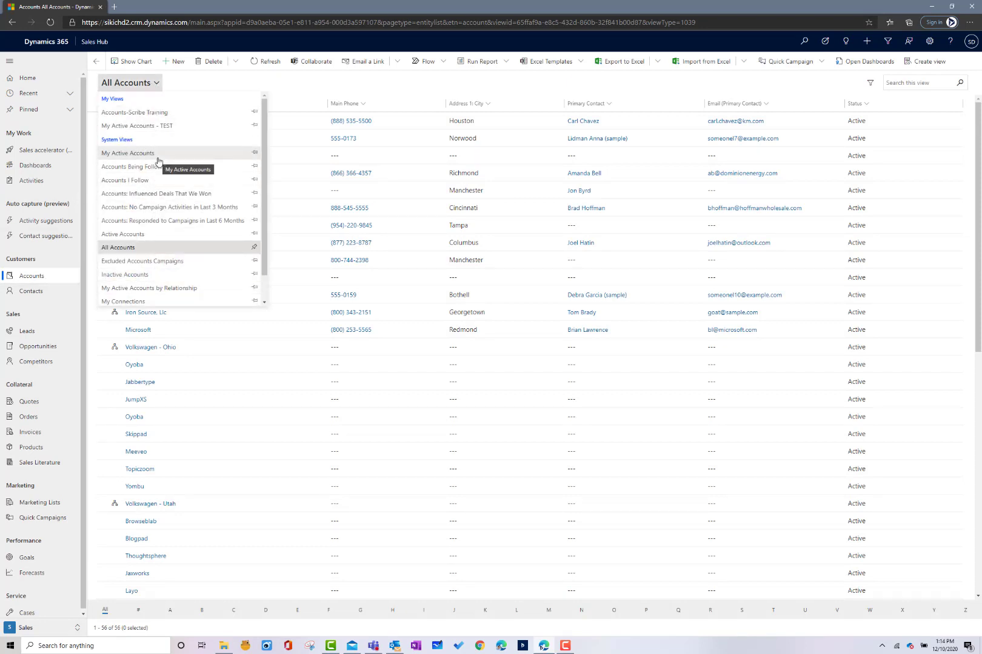
pyautogui.click(128, 153)
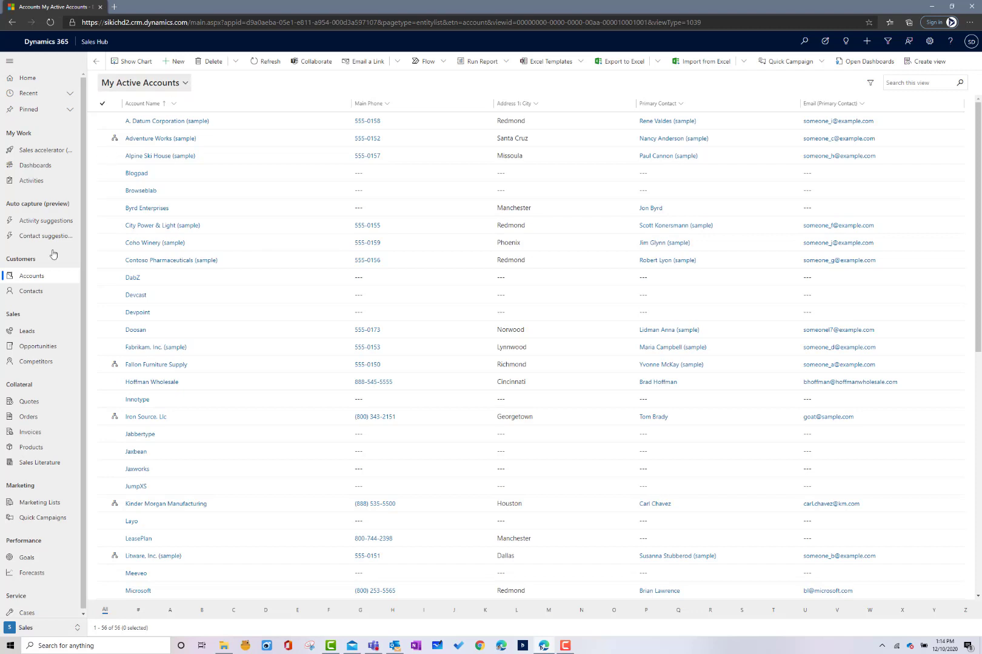
pyautogui.moveTo(29, 291)
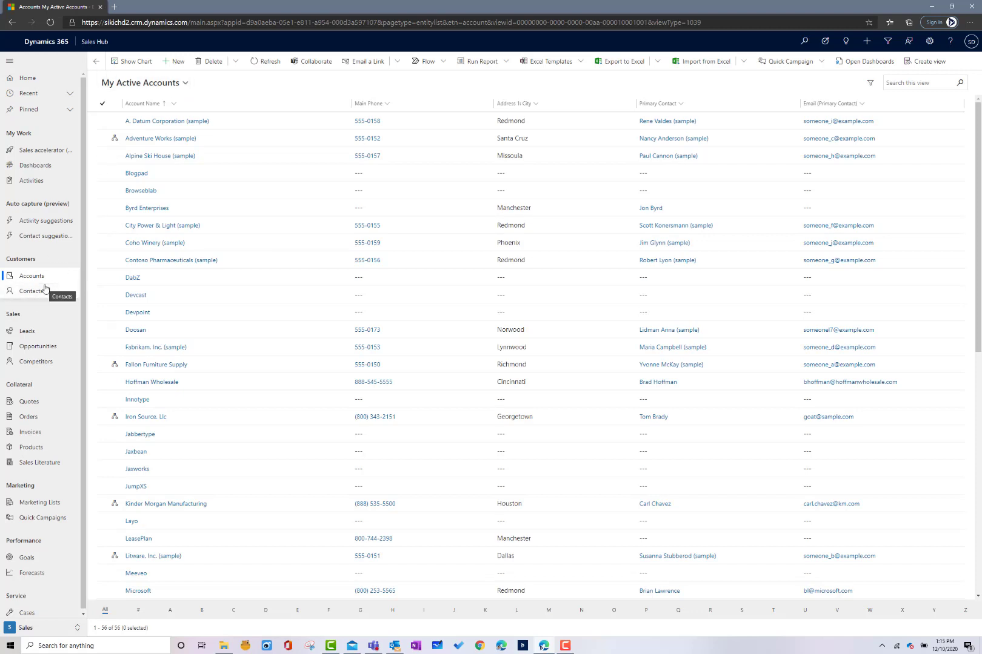
pyautogui.moveTo(49, 295)
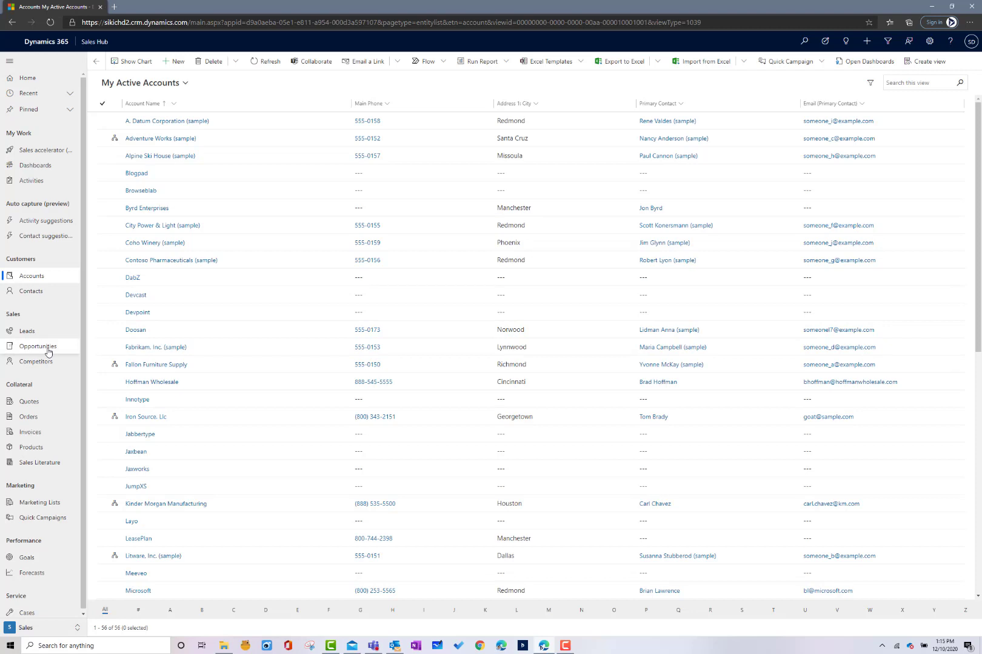
pyautogui.click(35, 347)
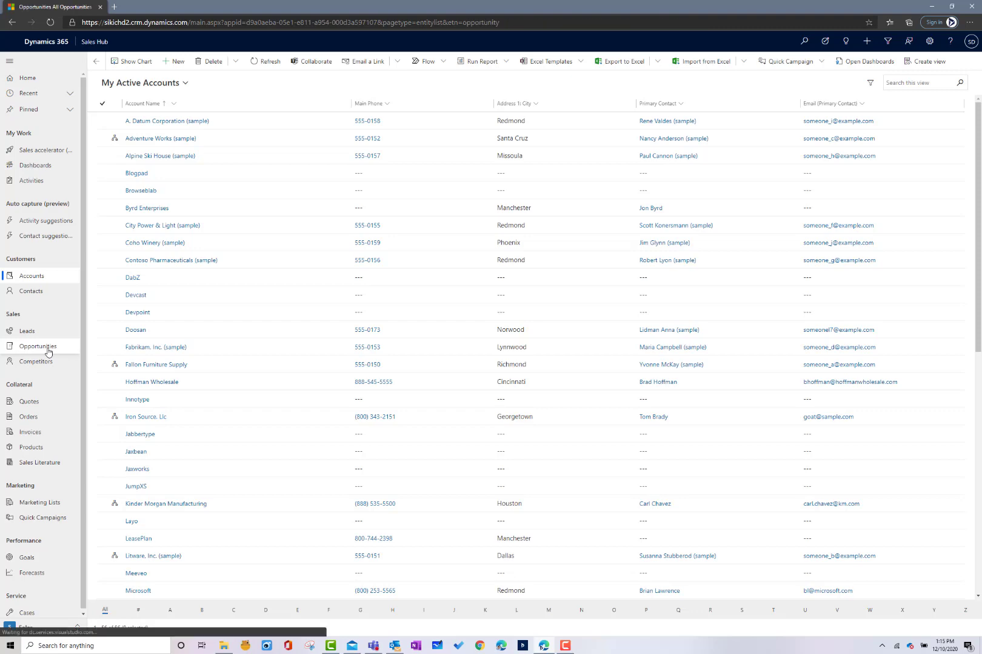
# Step: Review the opportunity Show As options and bring up the FCS Bookings Pipeline to Target dashboard
pyautogui.click(38, 345)
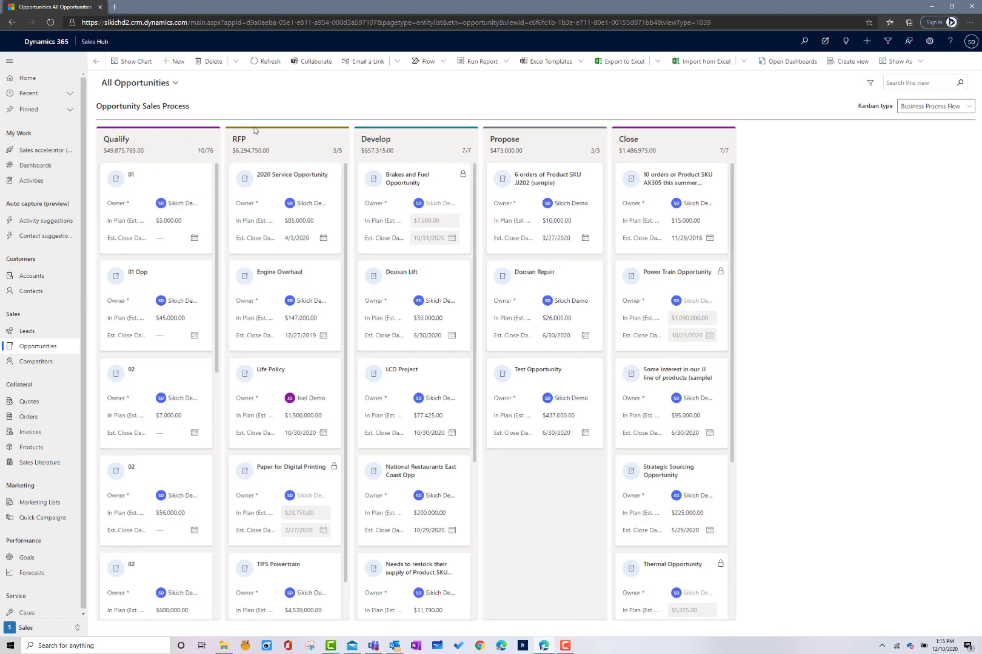
pyautogui.moveTo(182, 143)
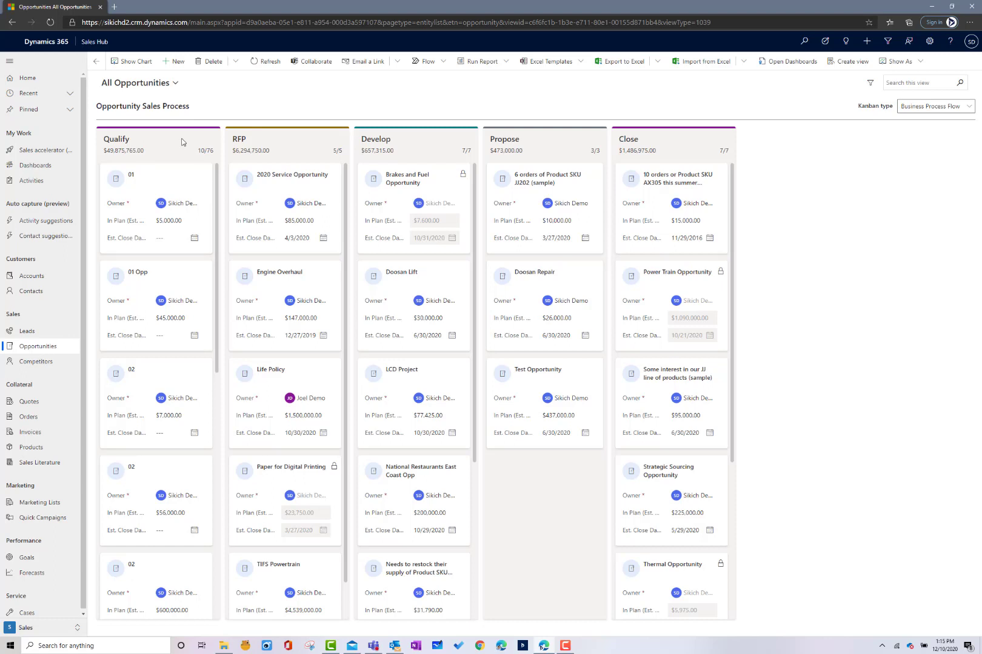
pyautogui.moveTo(168, 125)
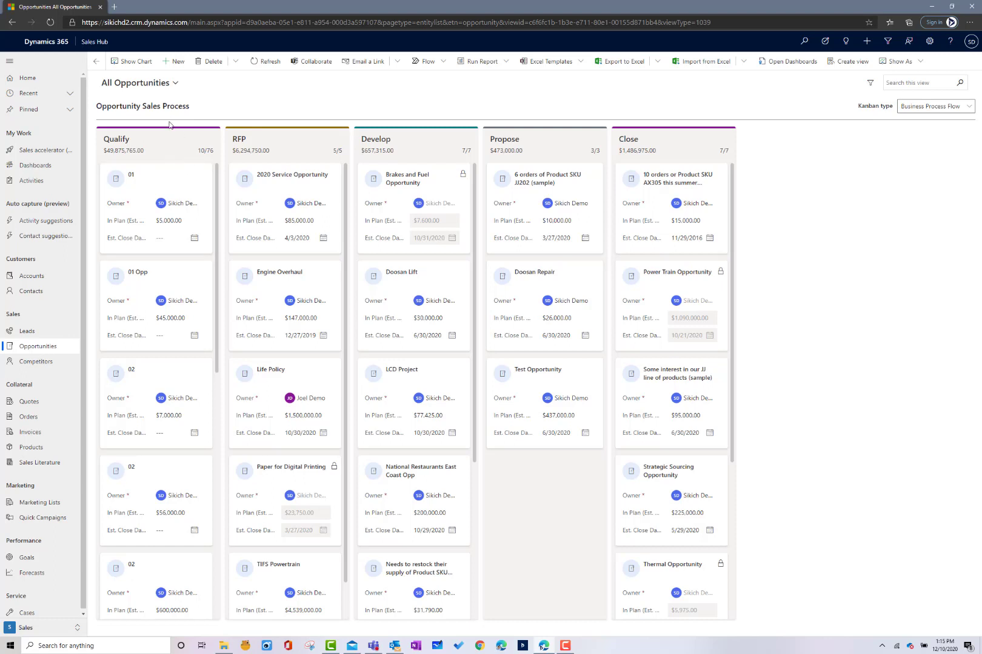
pyautogui.click(177, 397)
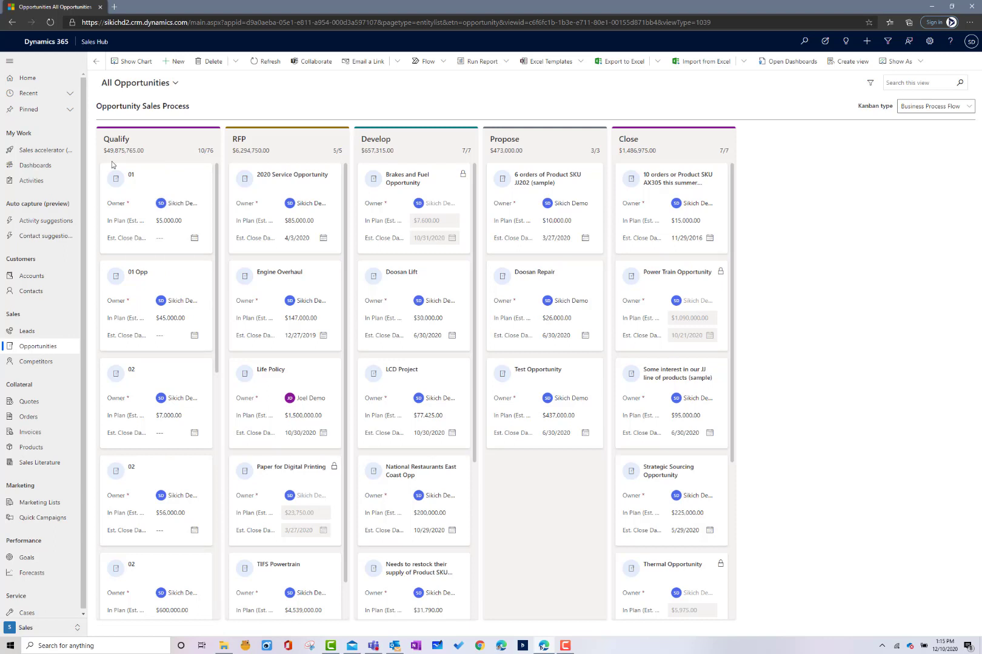
pyautogui.moveTo(407, 287)
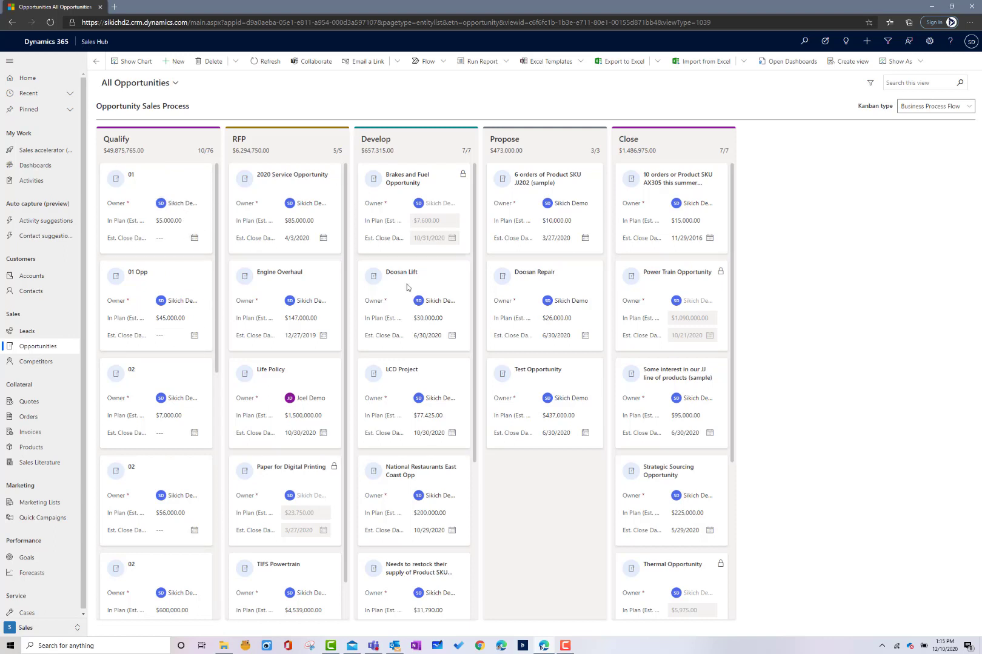
pyautogui.moveTo(435, 191)
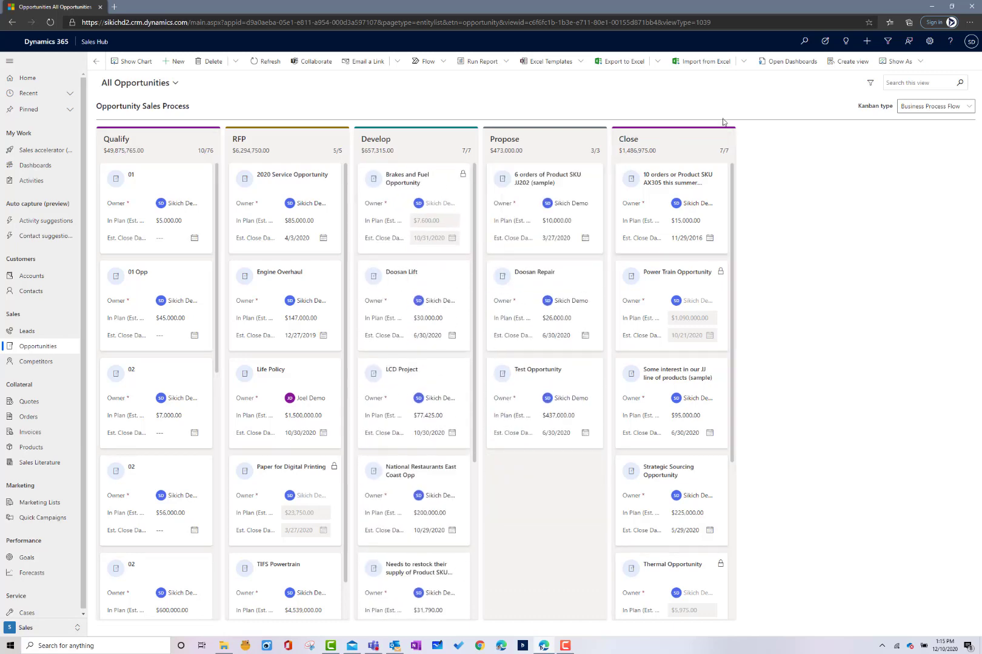
pyautogui.click(897, 60)
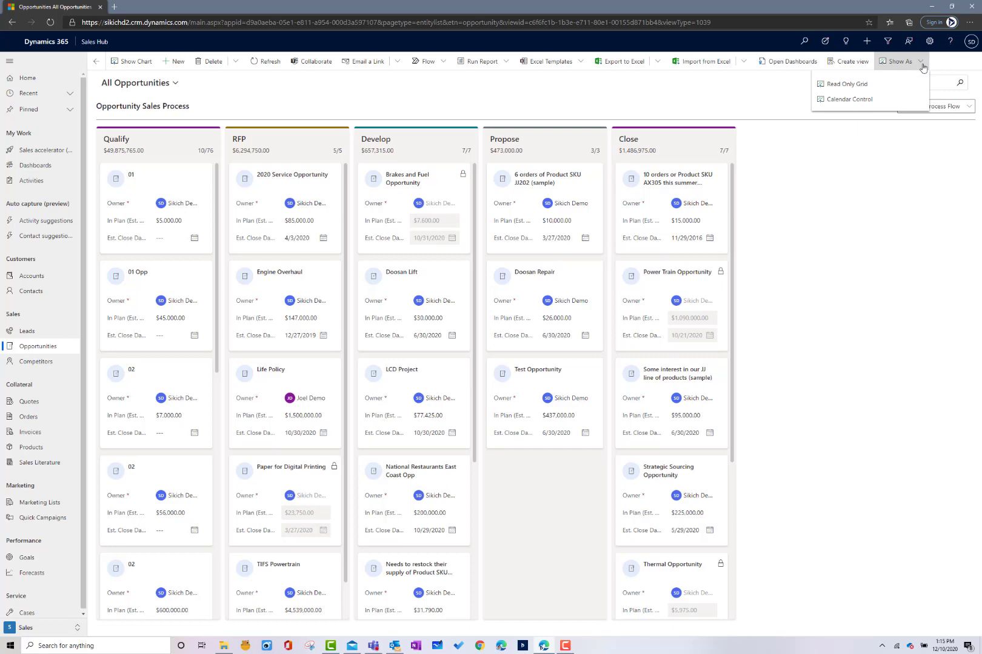
pyautogui.click(898, 61)
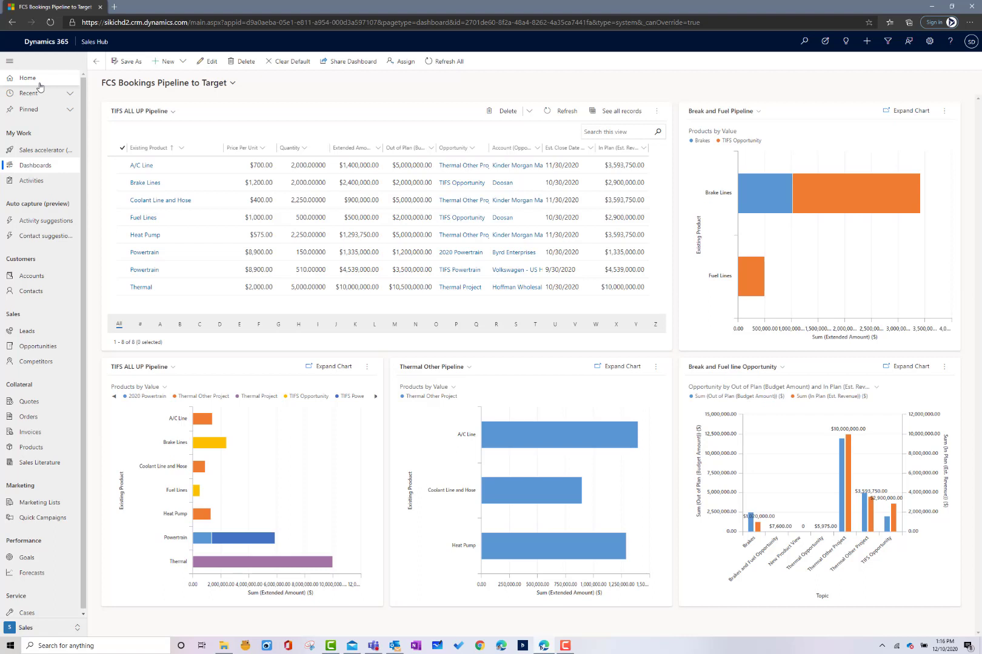
# Step: Pick Executive Dashboard Example from the My Dashboards list
pyautogui.click(233, 83)
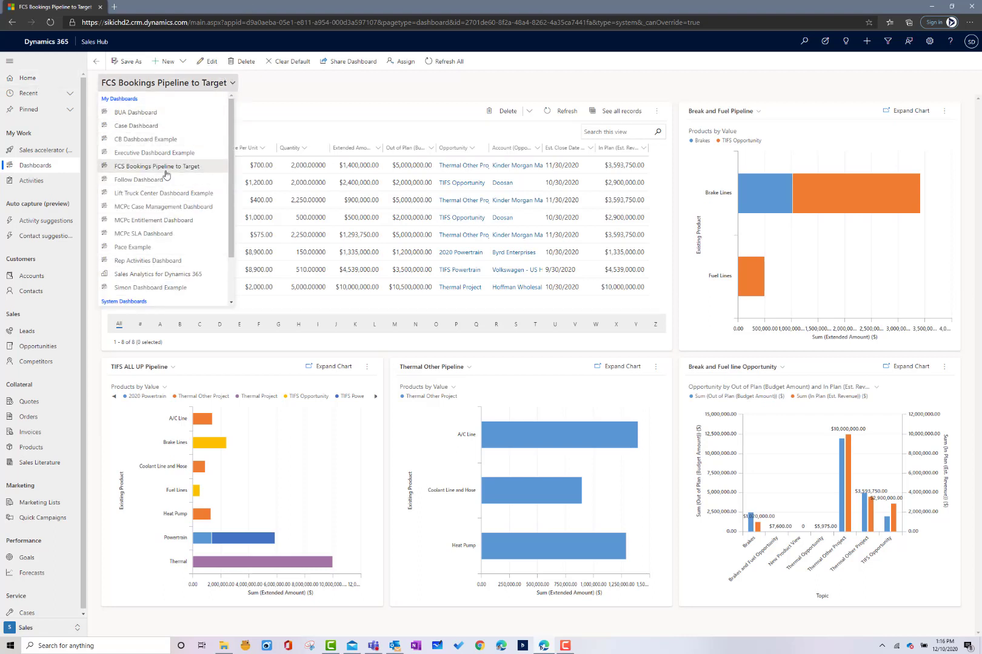
pyautogui.click(153, 152)
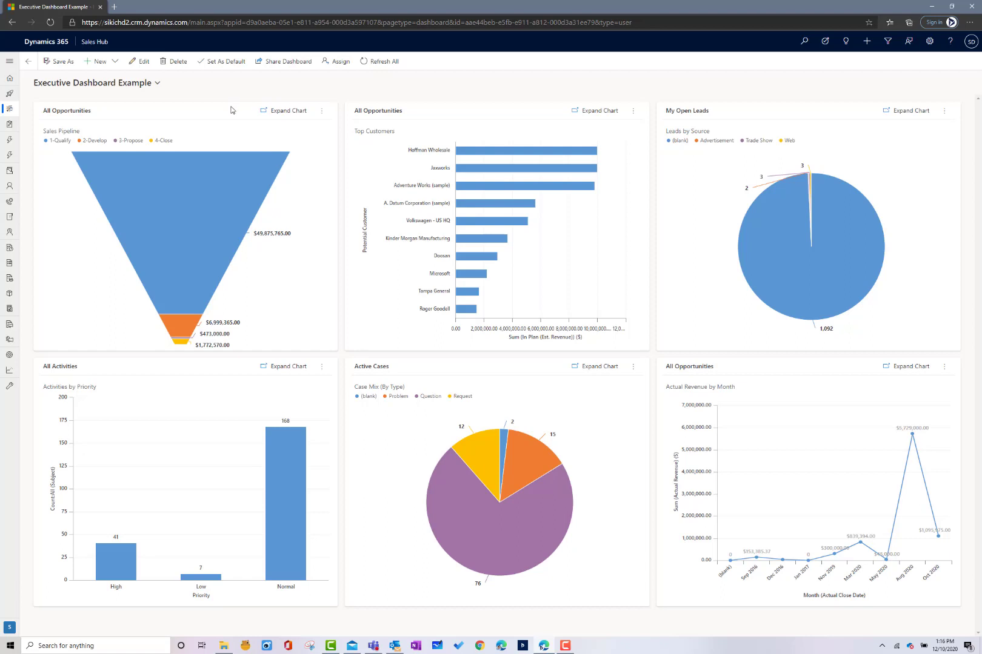
pyautogui.moveTo(385, 169)
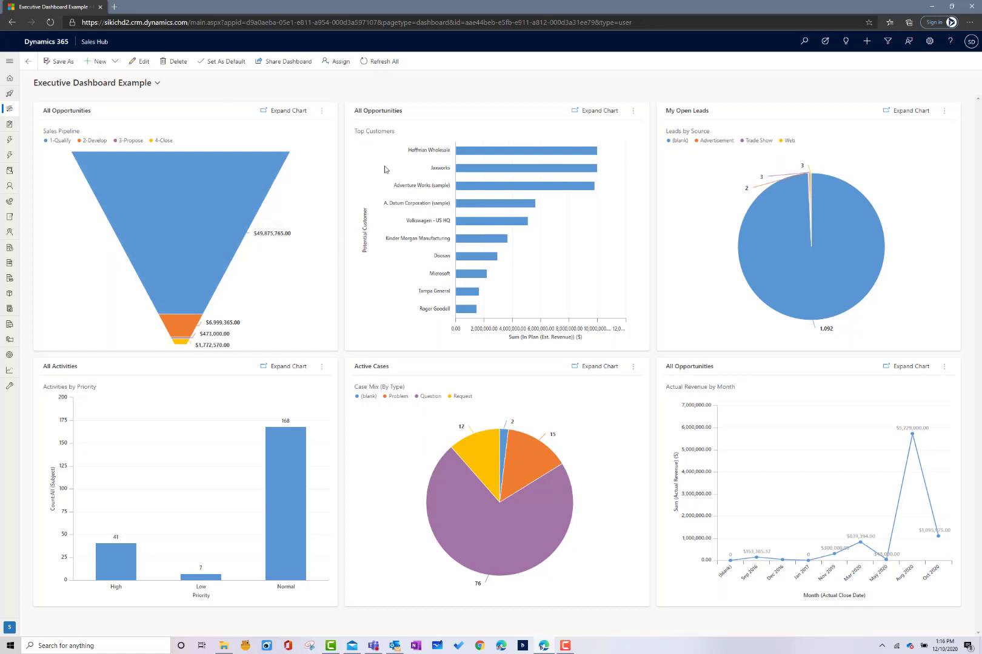
pyautogui.moveTo(489, 239)
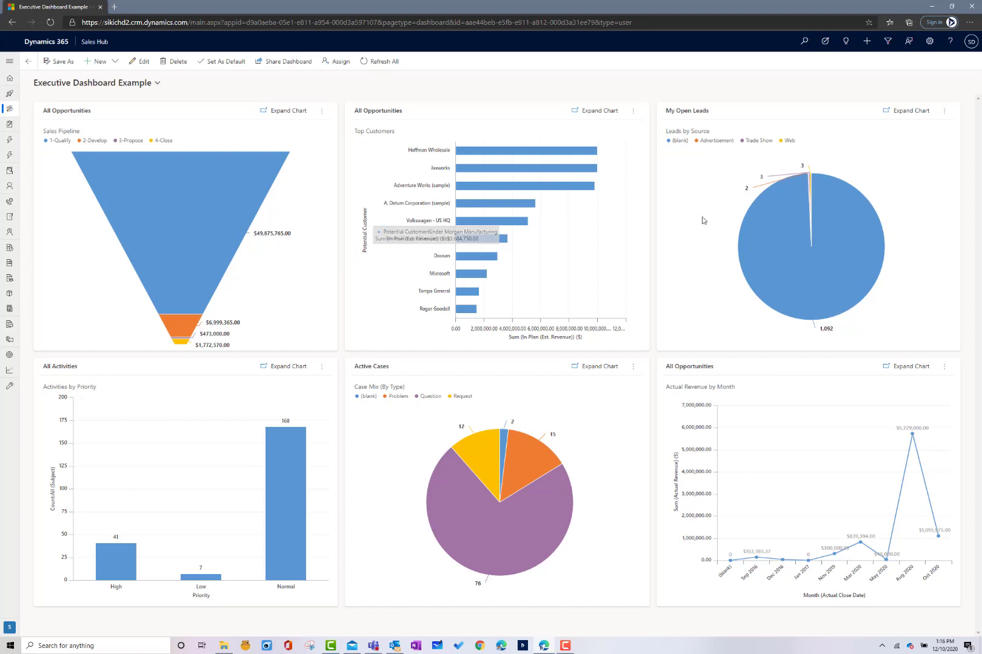
pyautogui.moveTo(238, 529)
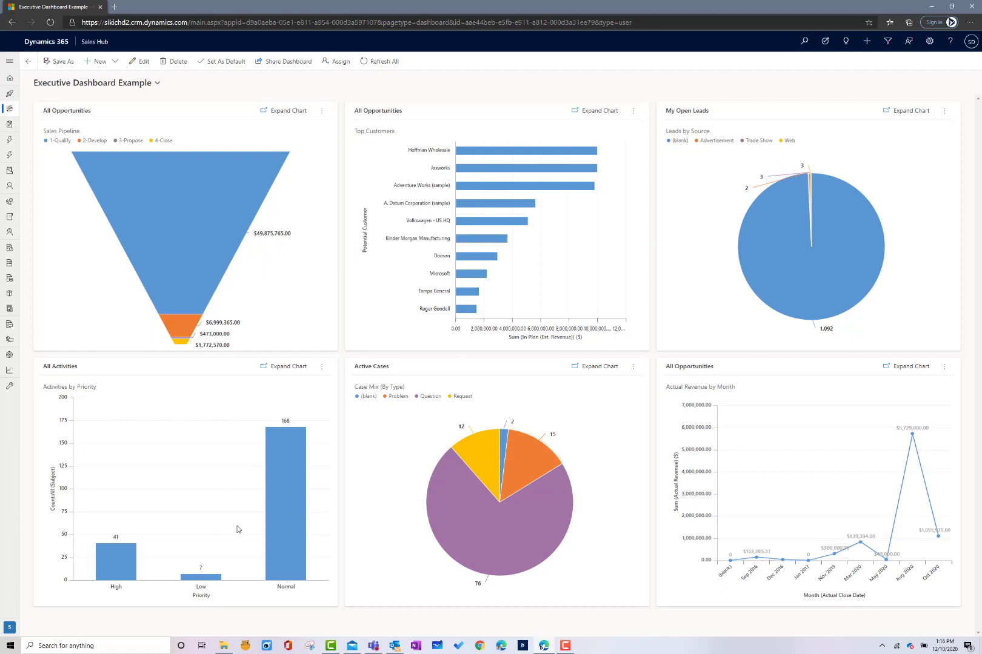
pyautogui.moveTo(140, 480)
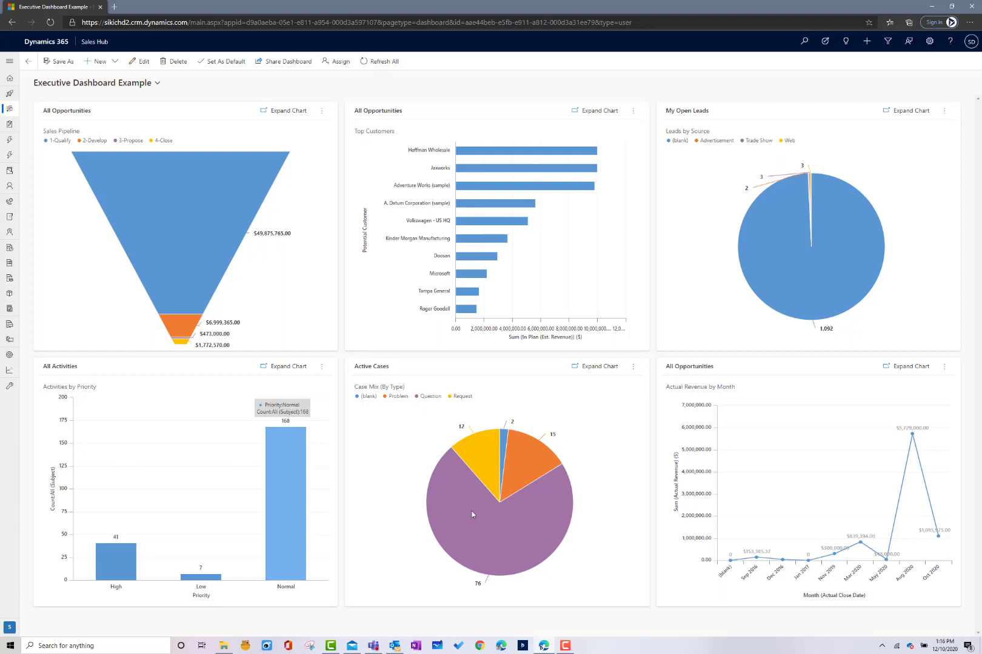
pyautogui.moveTo(883, 455)
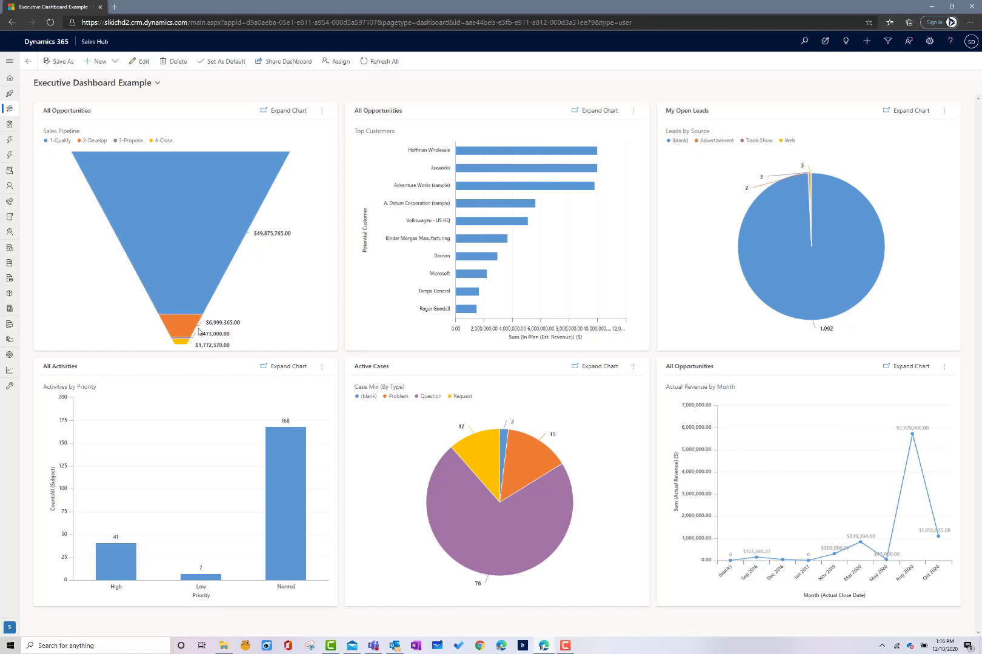
pyautogui.moveTo(264, 318)
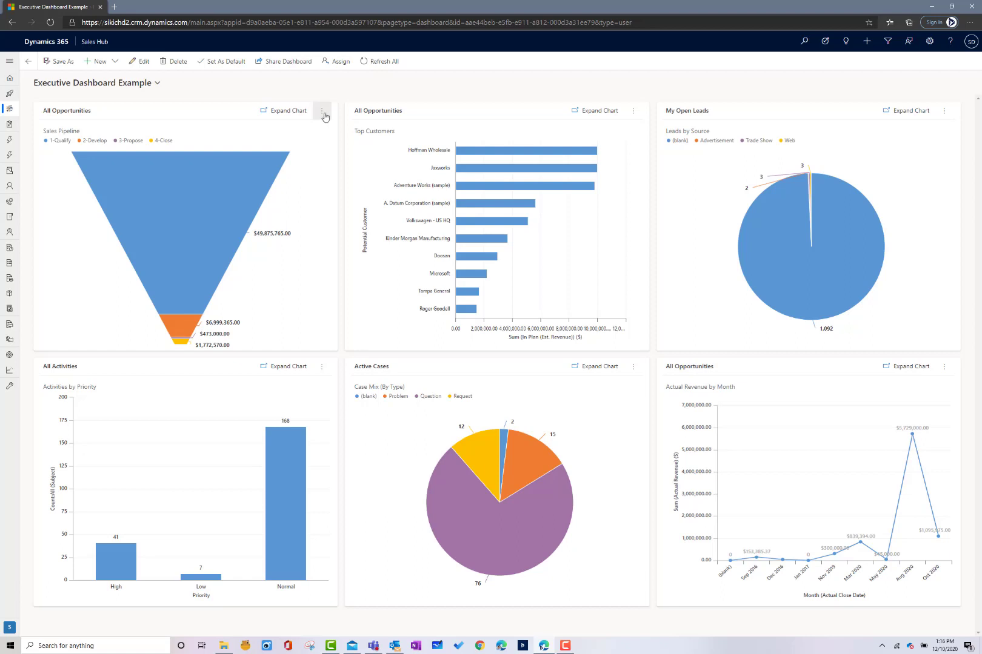
# Step: Use View Records on the Sales Pipeline chart to show its All Opportunities records
pyautogui.click(322, 110)
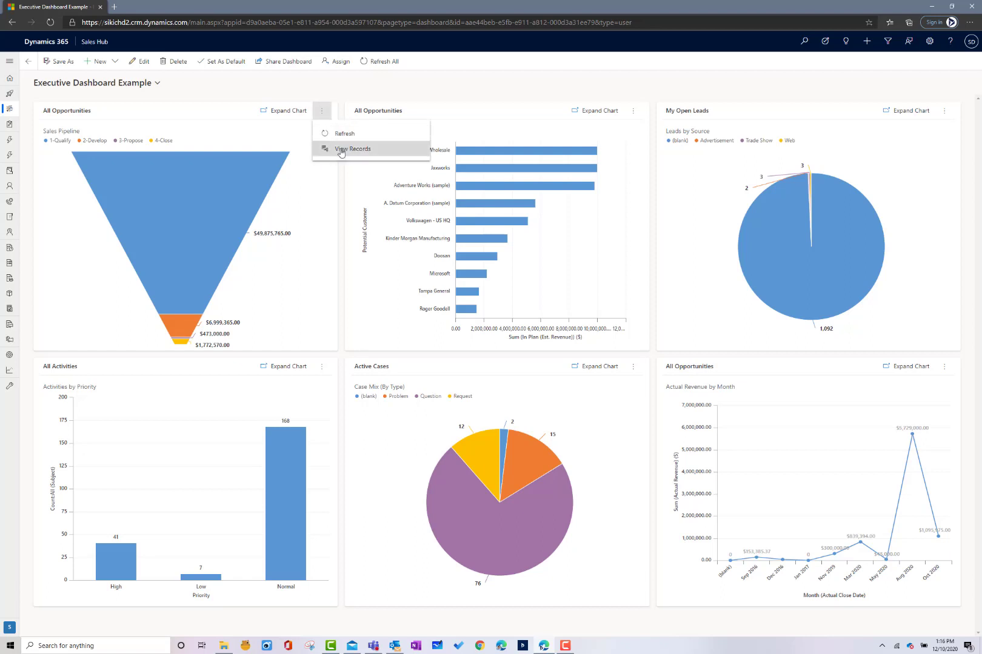
pyautogui.click(353, 149)
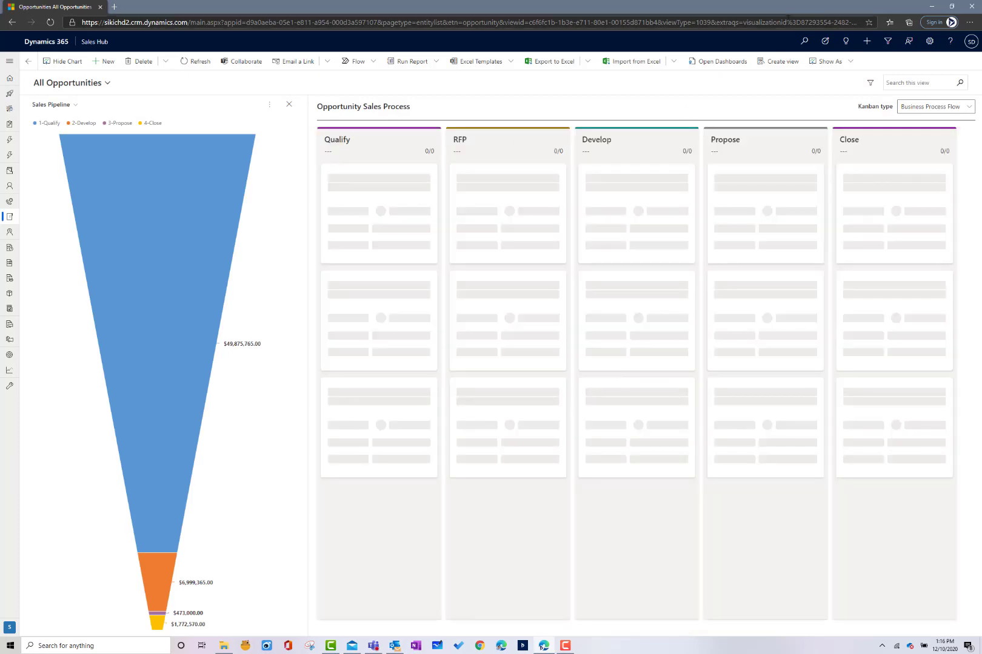
# Step: Display opportunities as a Read Only Grid filtered to the three Propose-stage deals
pyautogui.click(828, 60)
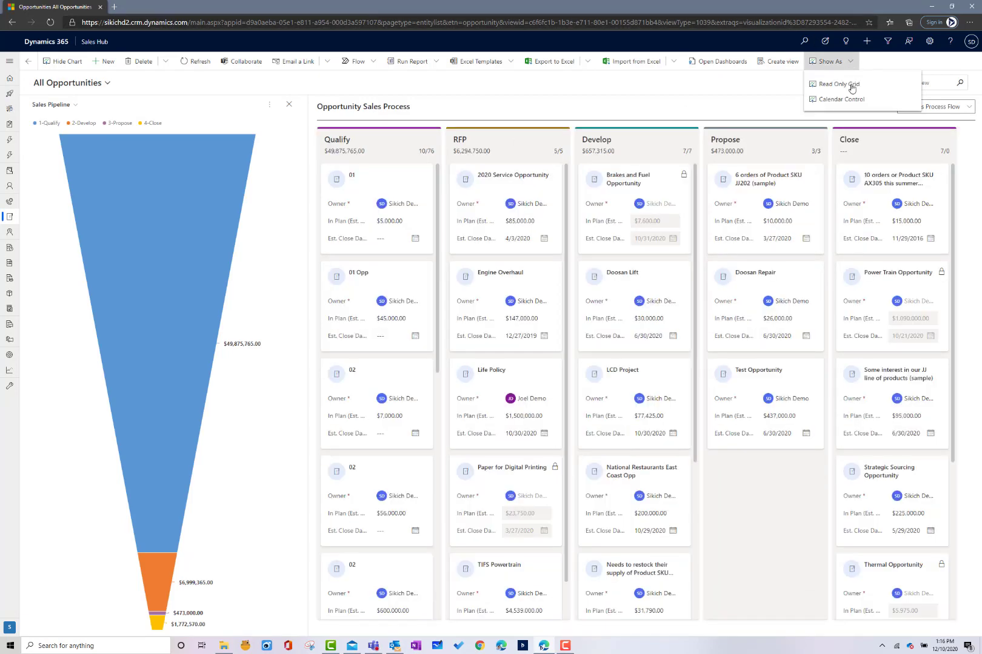
pyautogui.click(837, 83)
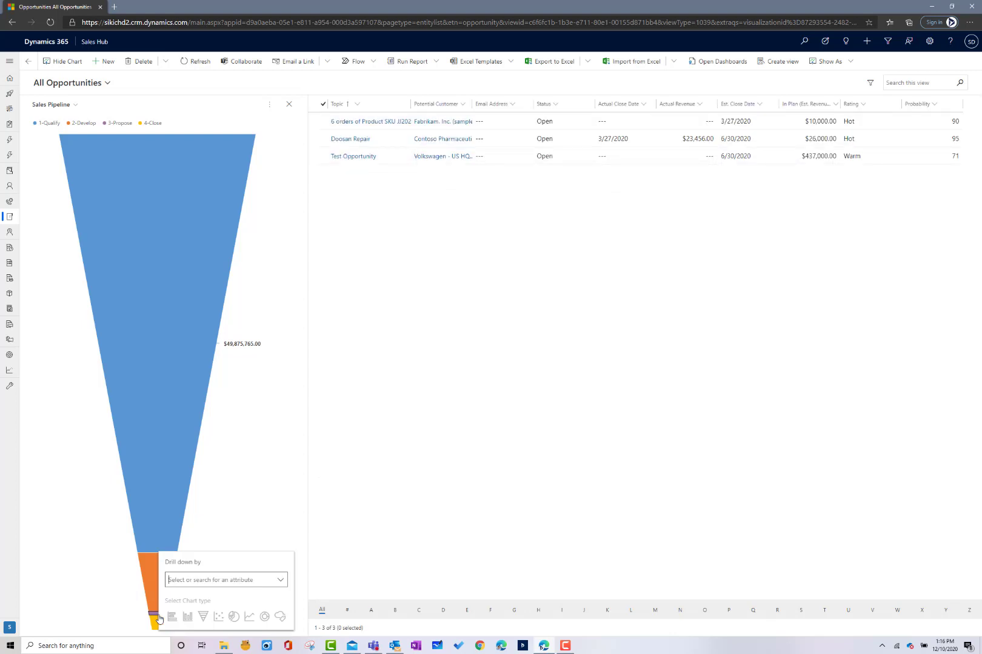
pyautogui.moveTo(393, 431)
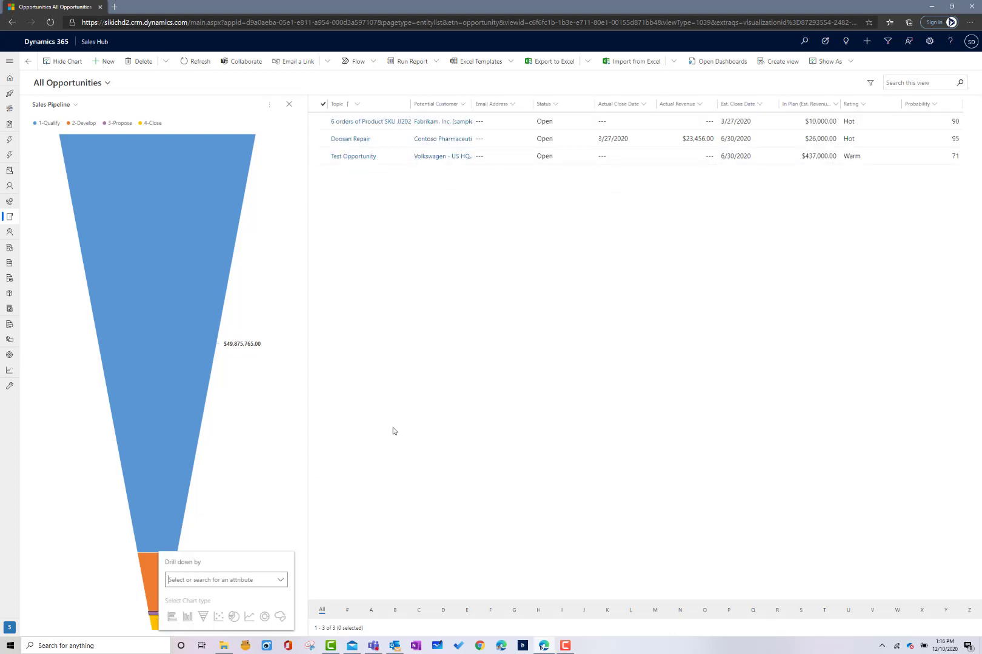
pyautogui.moveTo(355, 210)
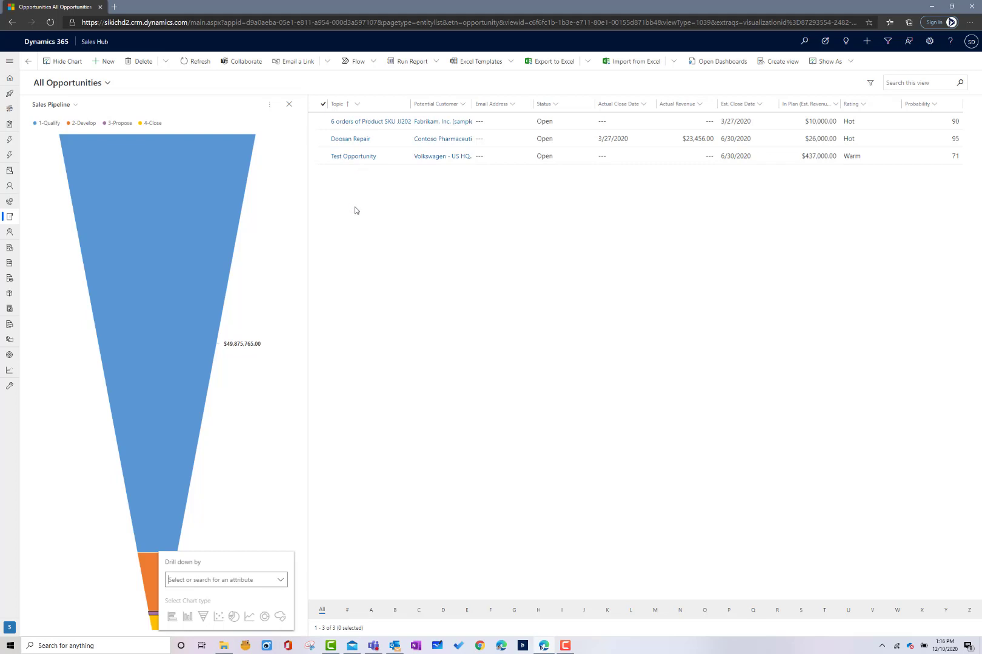
pyautogui.moveTo(370, 181)
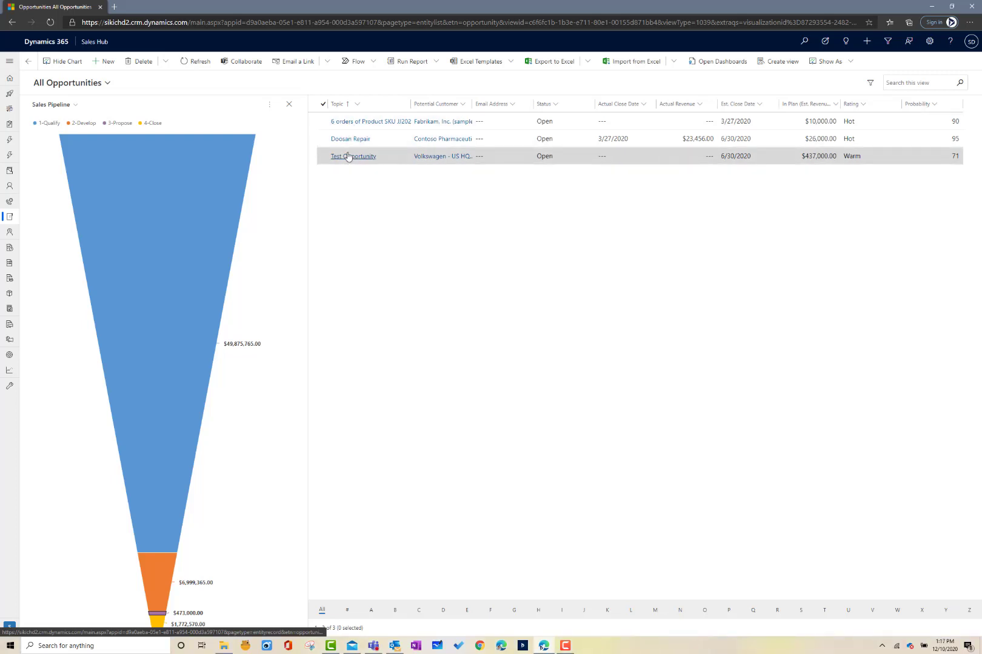
pyautogui.moveTo(413, 121)
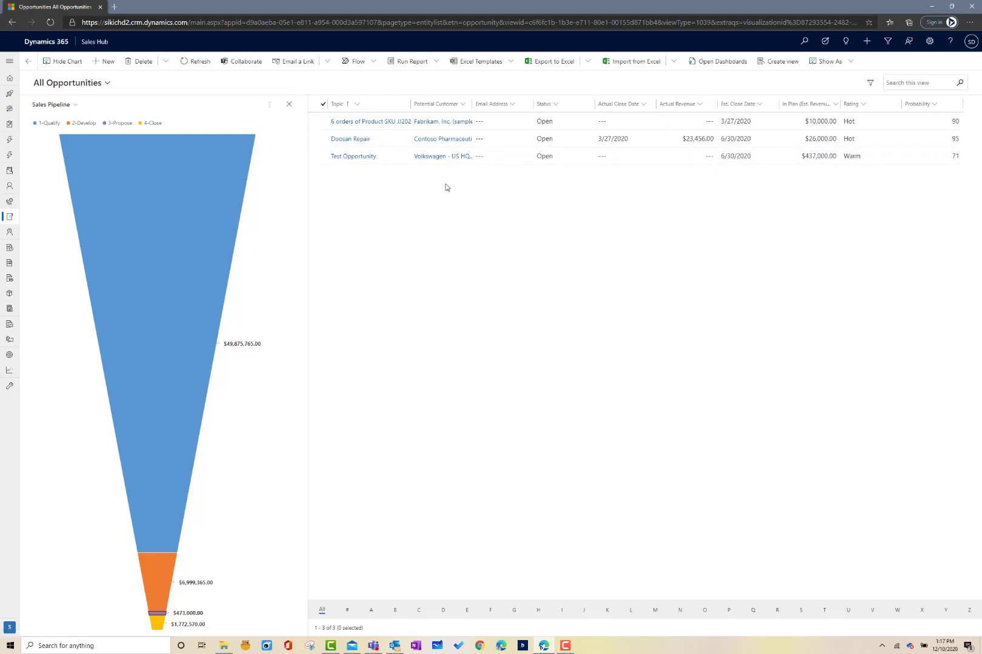
pyautogui.moveTo(457, 173)
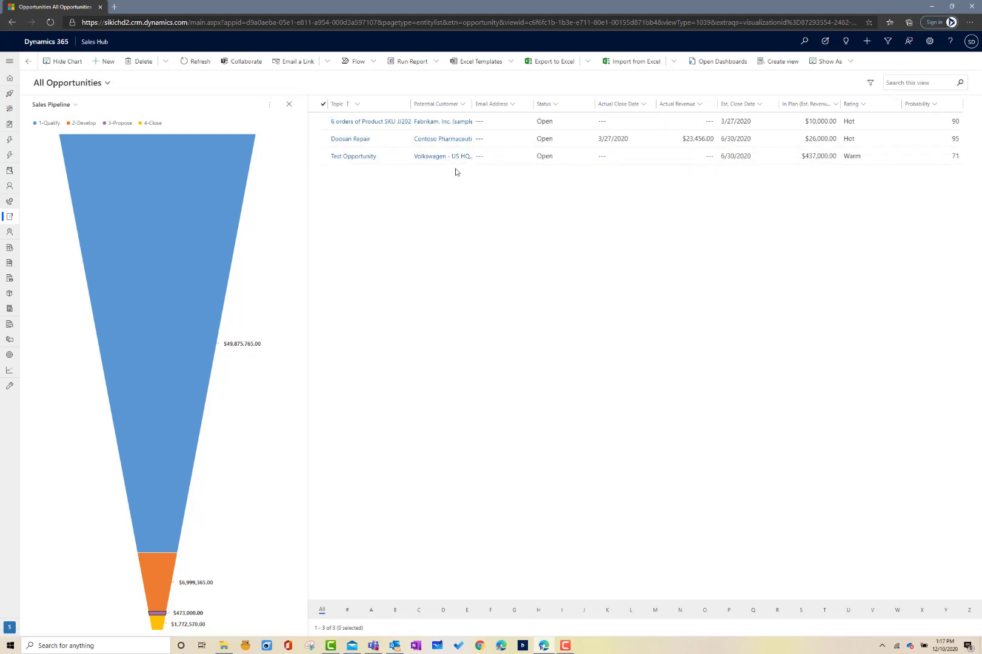
pyautogui.moveTo(27, 66)
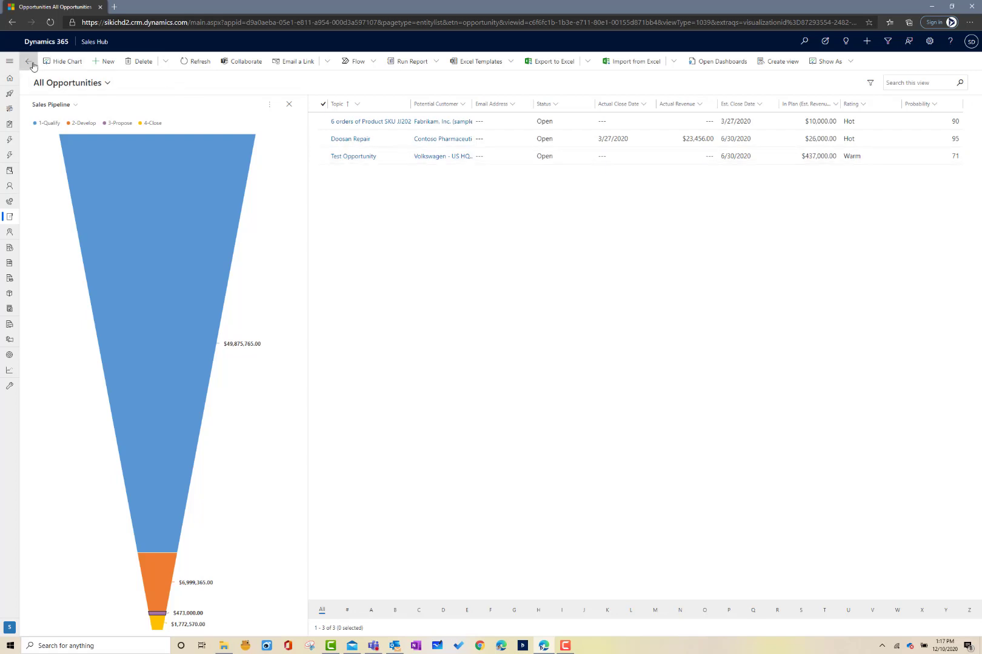
# Step: From the Executive Dashboard, view Actual Revenue by Month records as a Qualify-to-Close board
pyautogui.click(27, 61)
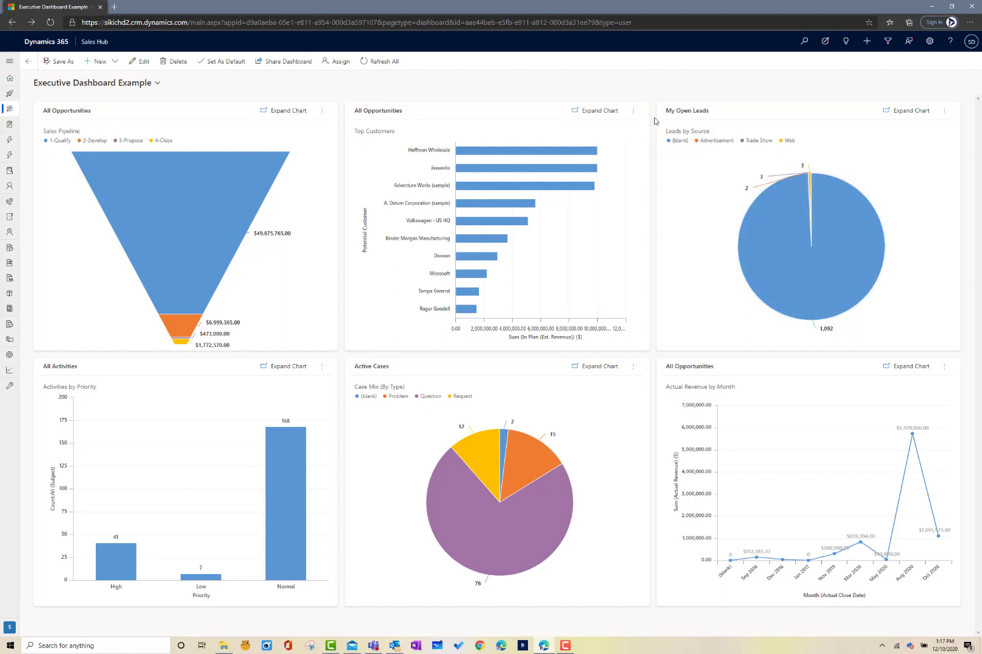
pyautogui.moveTo(891, 399)
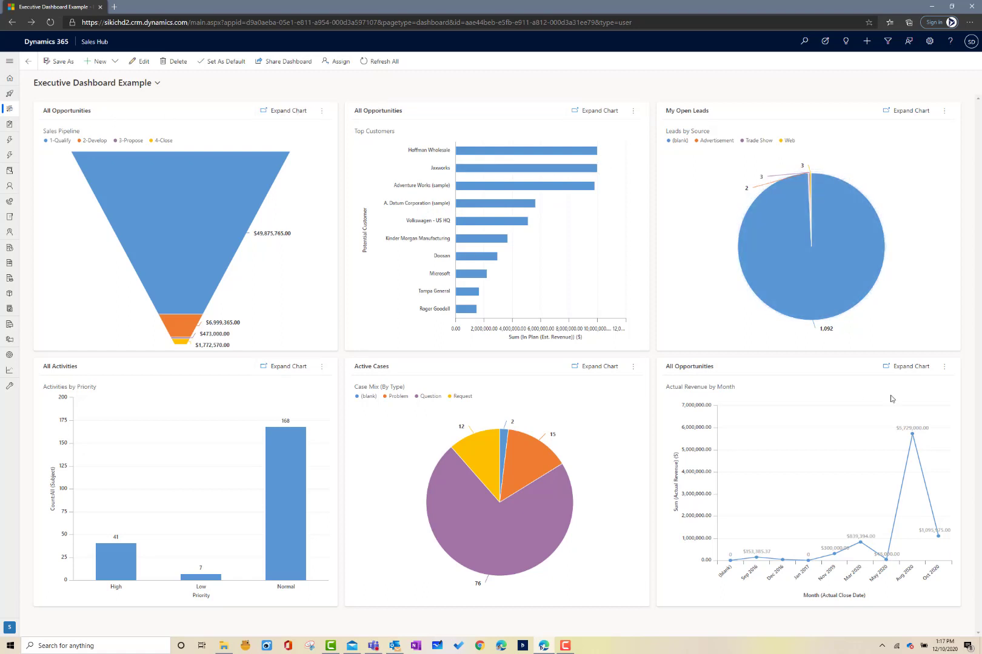
pyautogui.moveTo(274, 246)
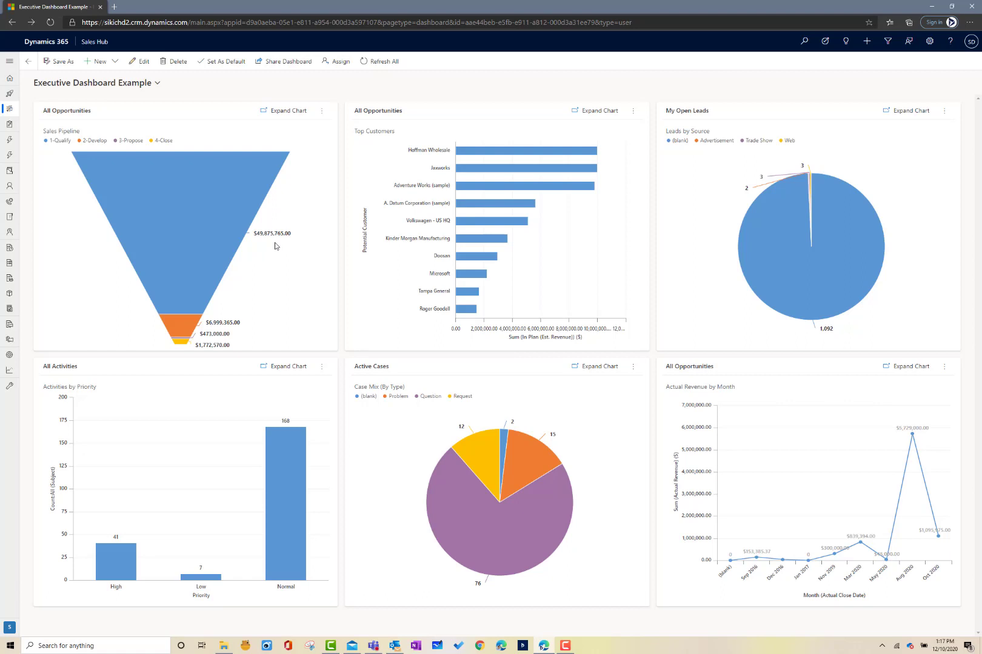
pyautogui.moveTo(205, 342)
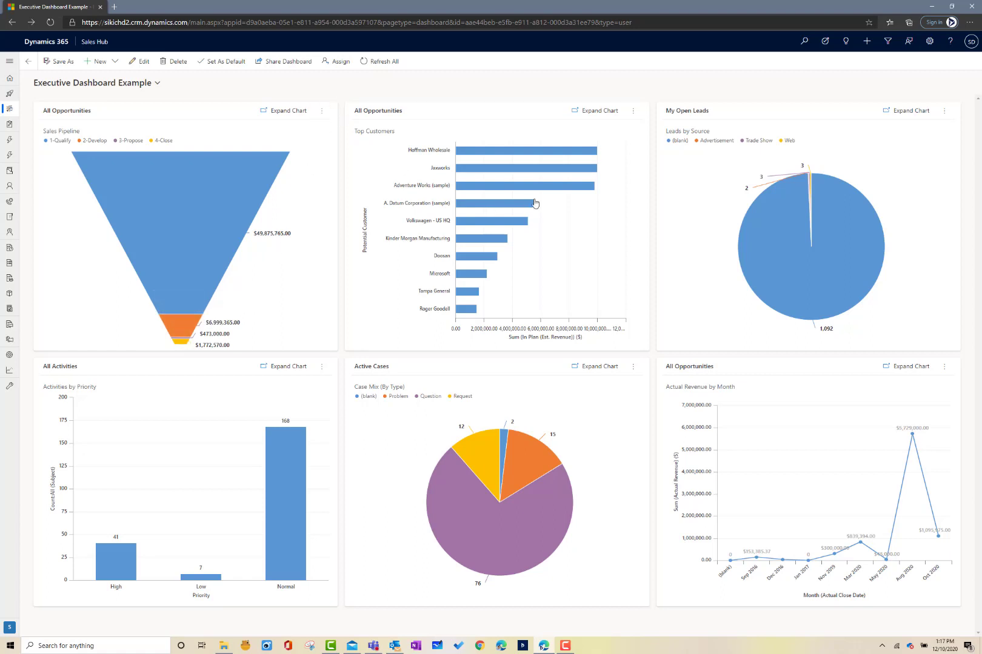
pyautogui.moveTo(556, 398)
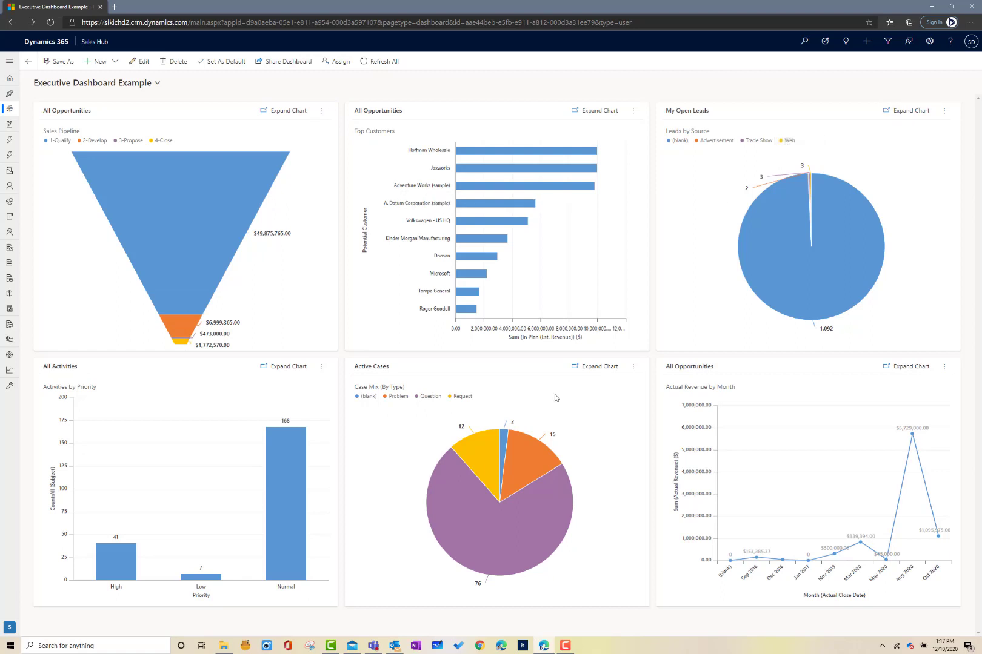
pyautogui.click(321, 110)
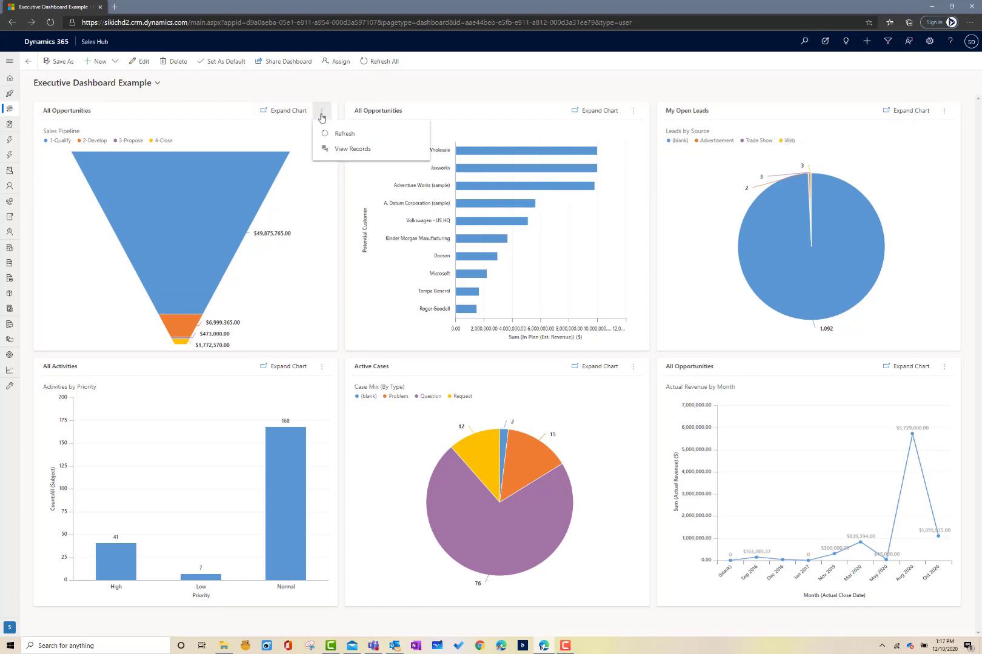
pyautogui.moveTo(296, 364)
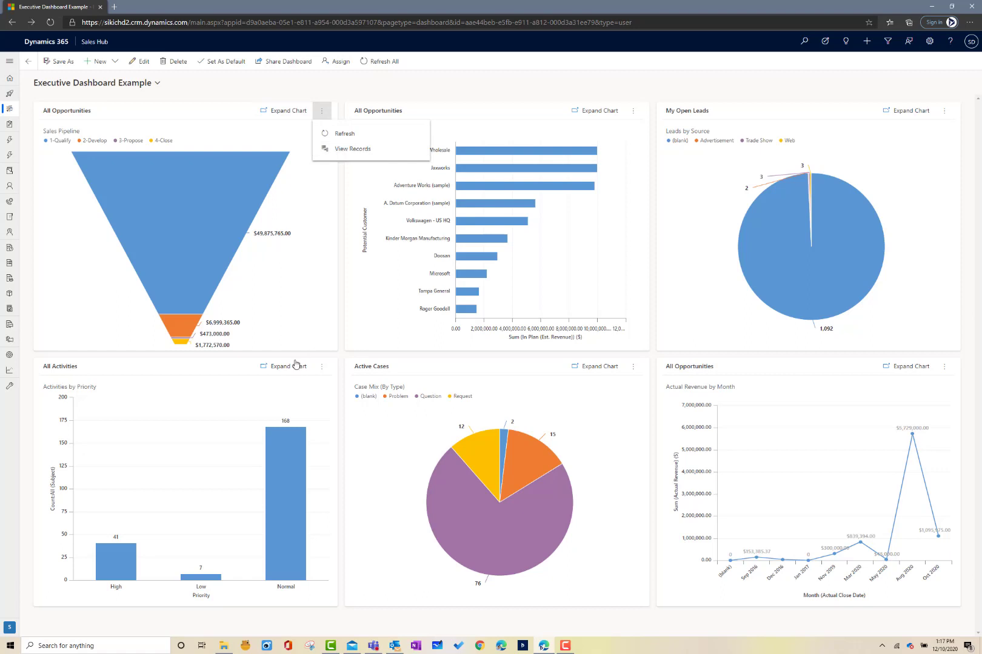
pyautogui.click(321, 367)
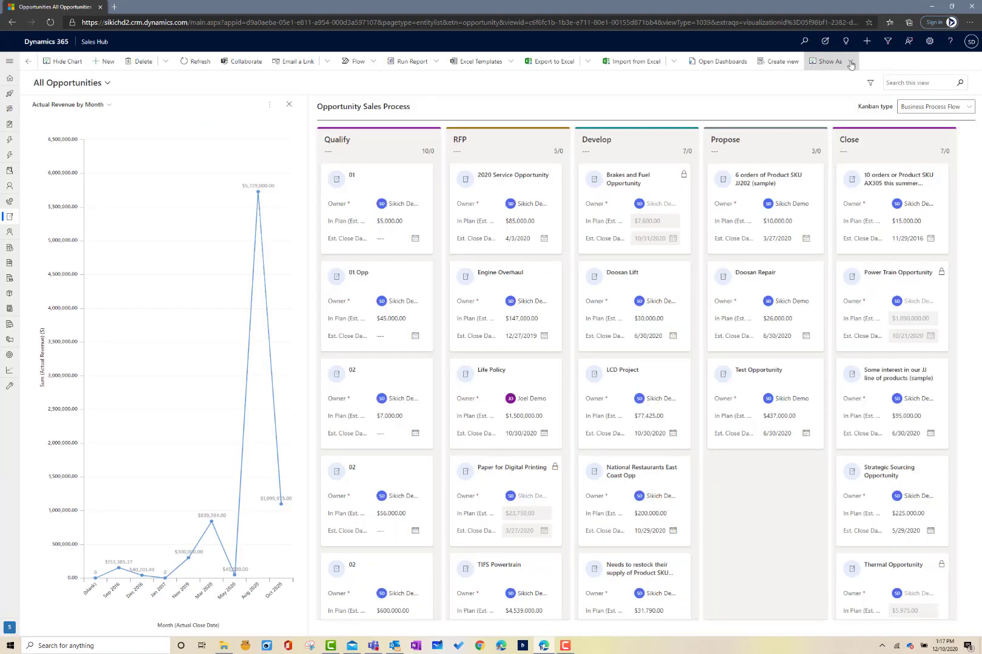
# Step: Switch All Opportunities to a 102-record grid and dismiss the Export to Excel options
pyautogui.click(827, 60)
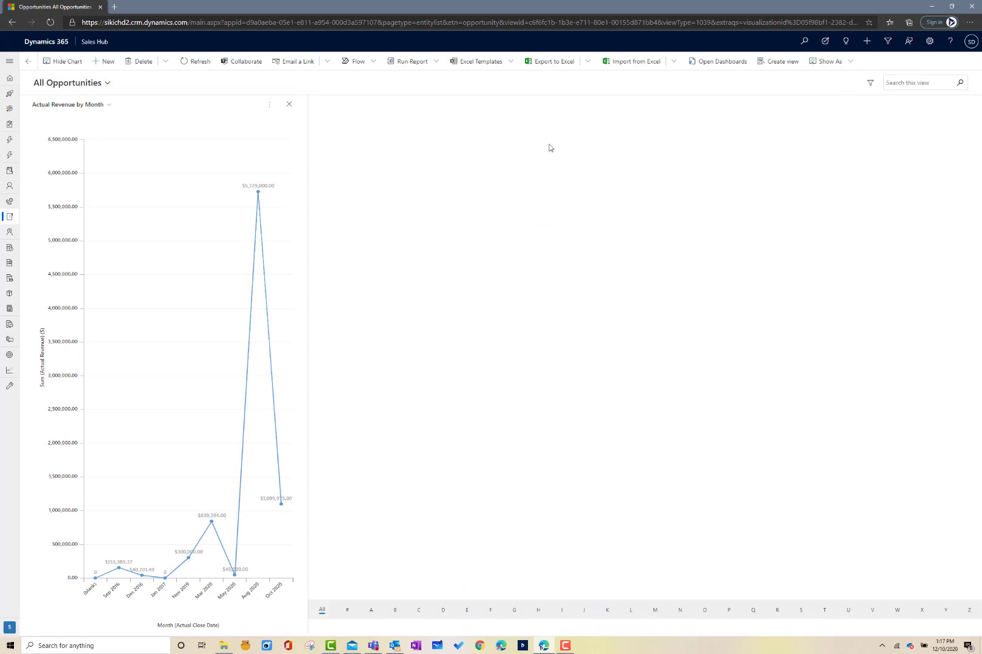
pyautogui.click(587, 62)
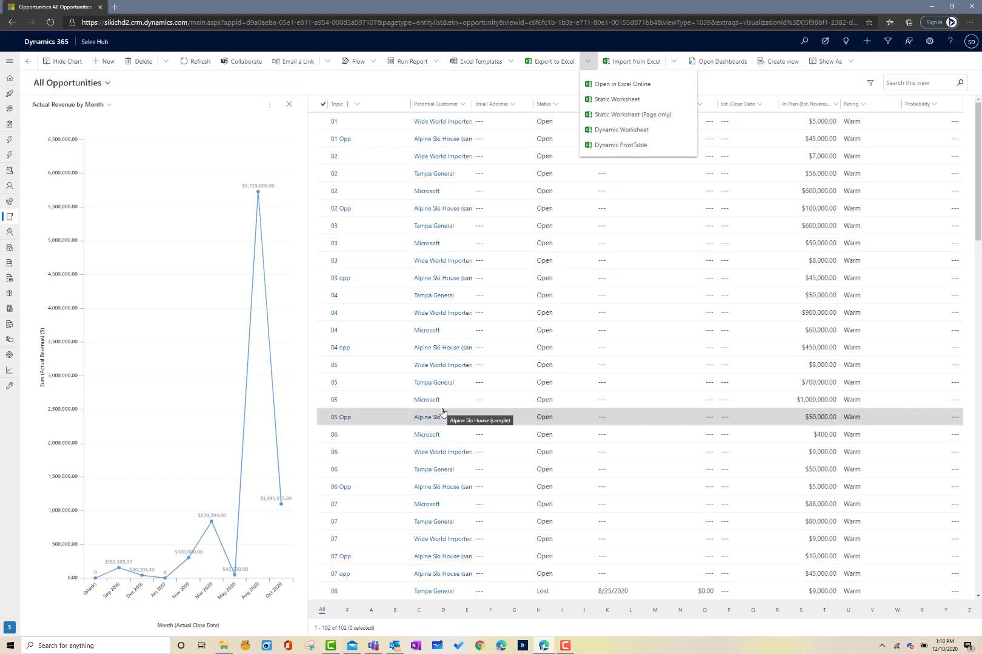
pyautogui.moveTo(621, 129)
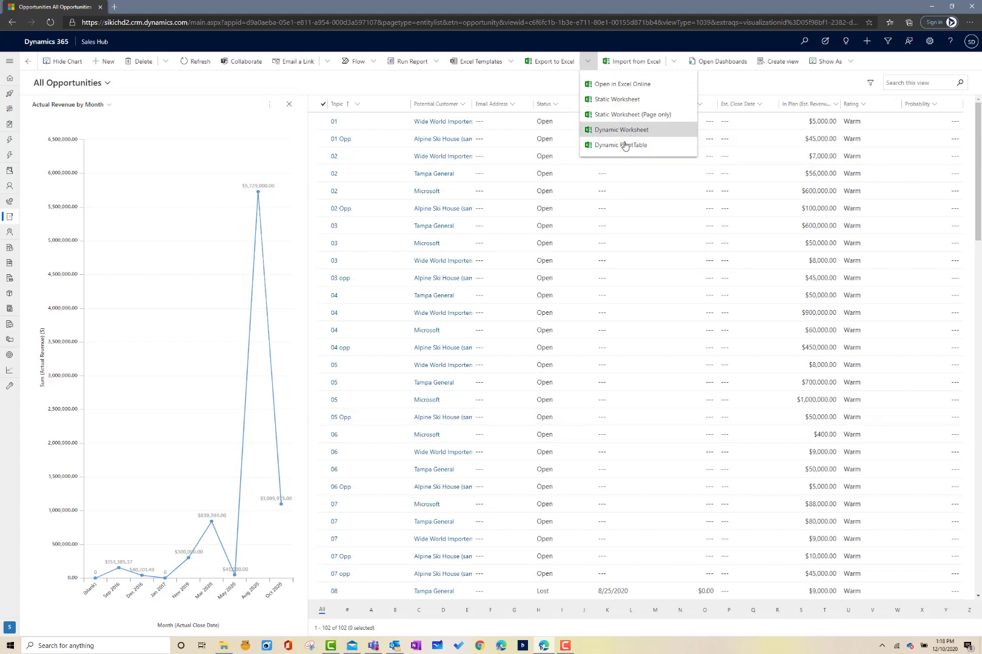
pyautogui.moveTo(620, 130)
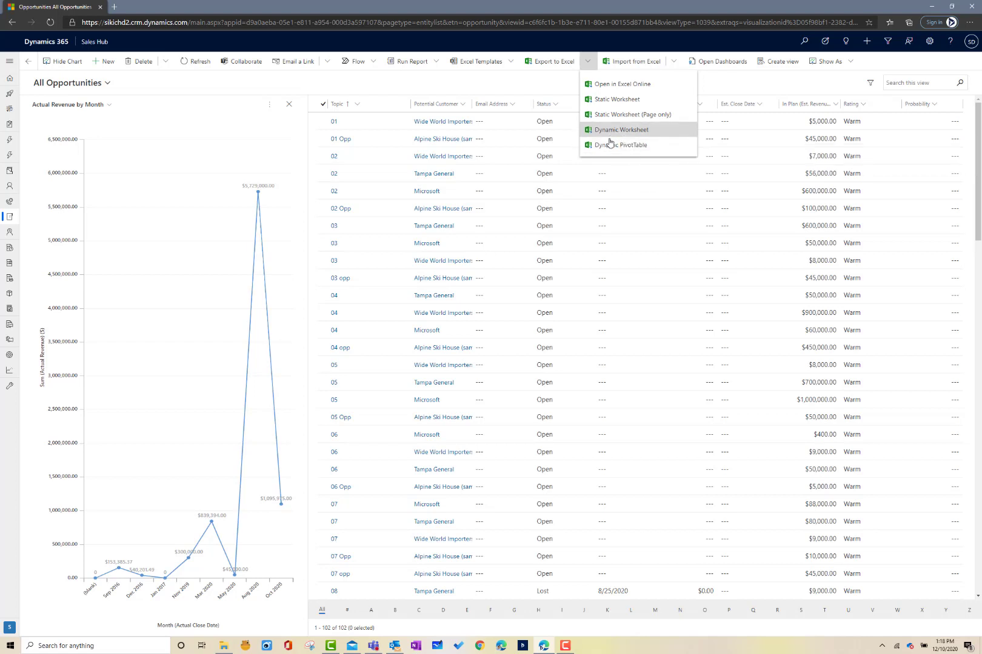
pyautogui.moveTo(518, 88)
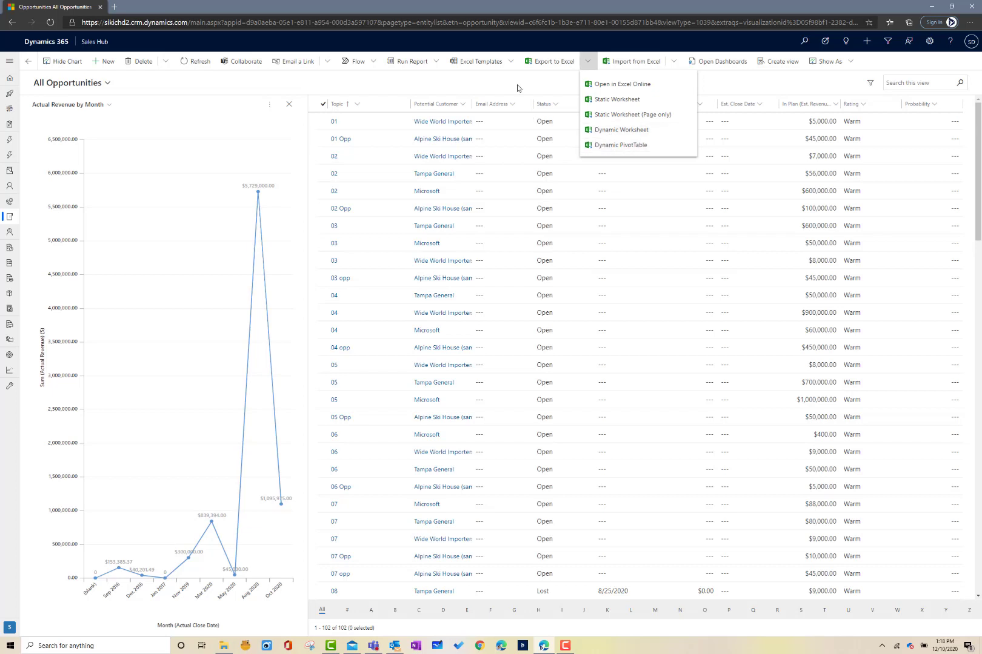
pyautogui.click(587, 61)
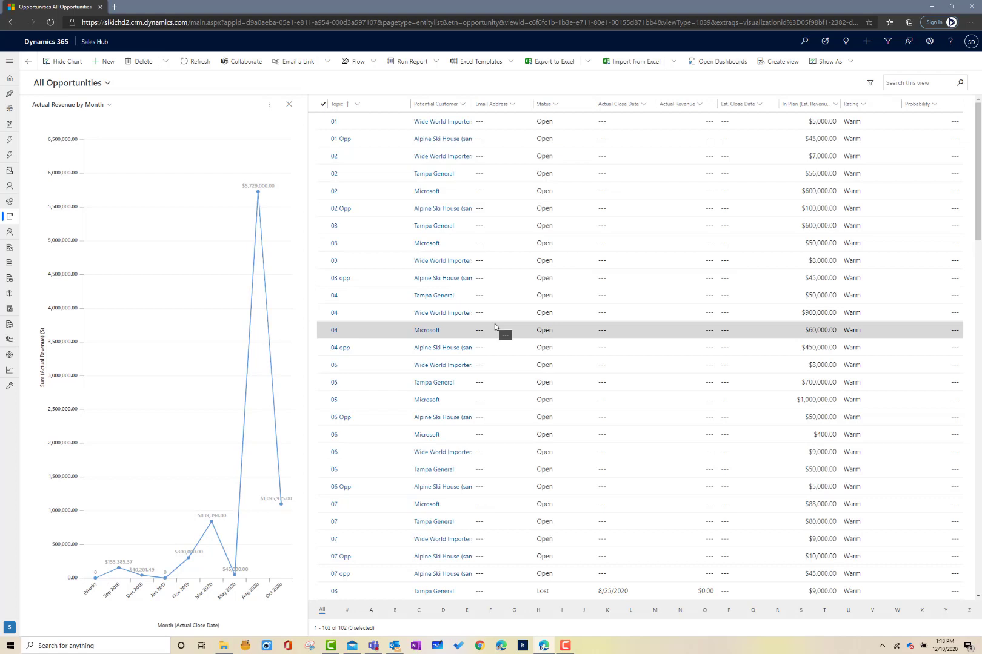
pyautogui.click(438, 556)
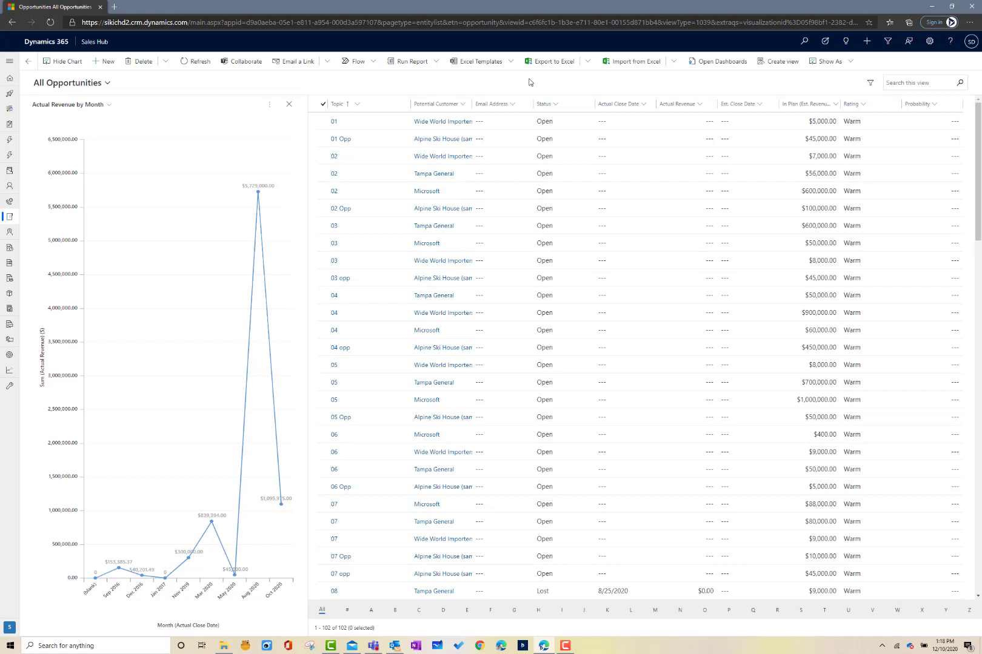
pyautogui.moveTo(552, 61)
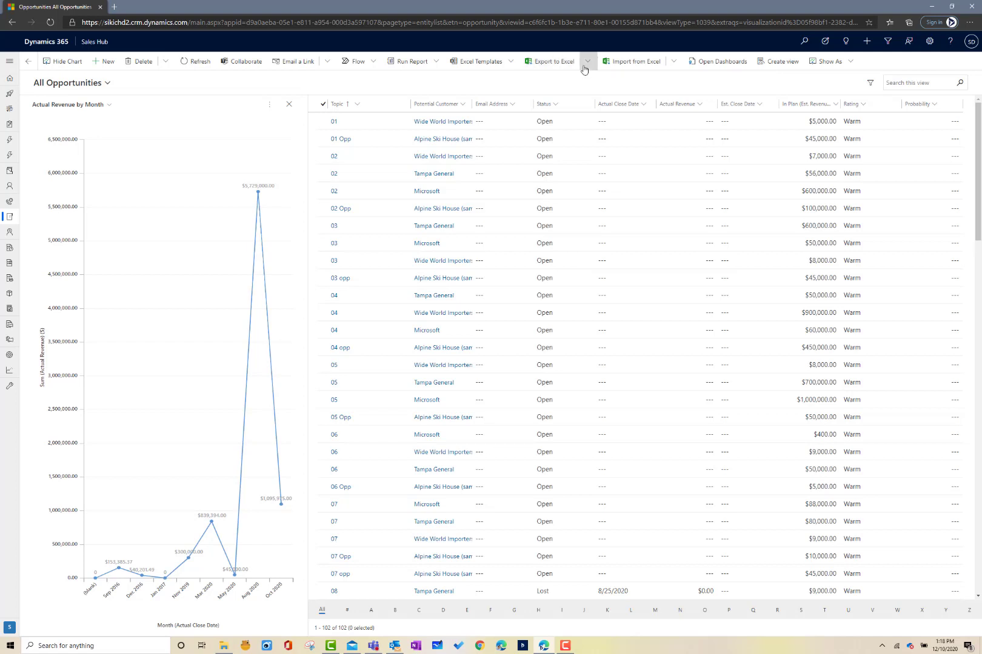
pyautogui.click(675, 62)
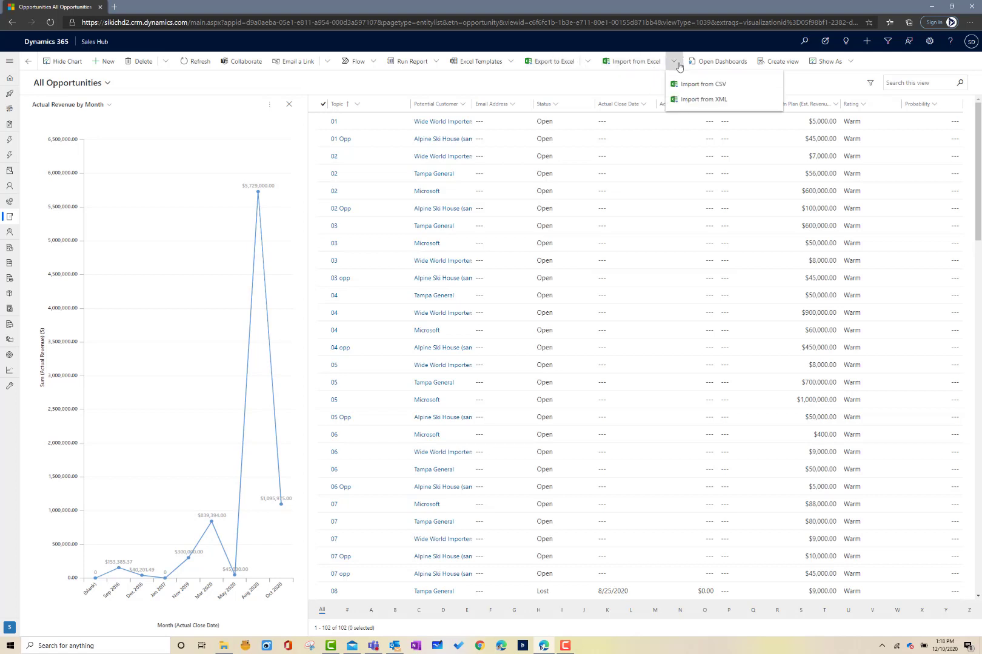
pyautogui.moveTo(665, 101)
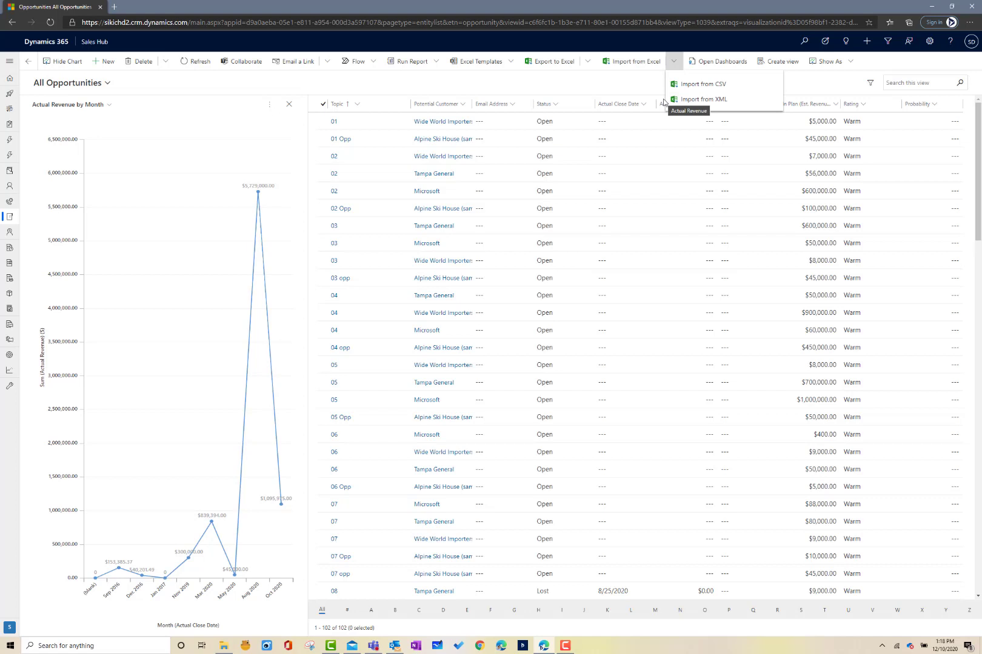
pyautogui.click(603, 92)
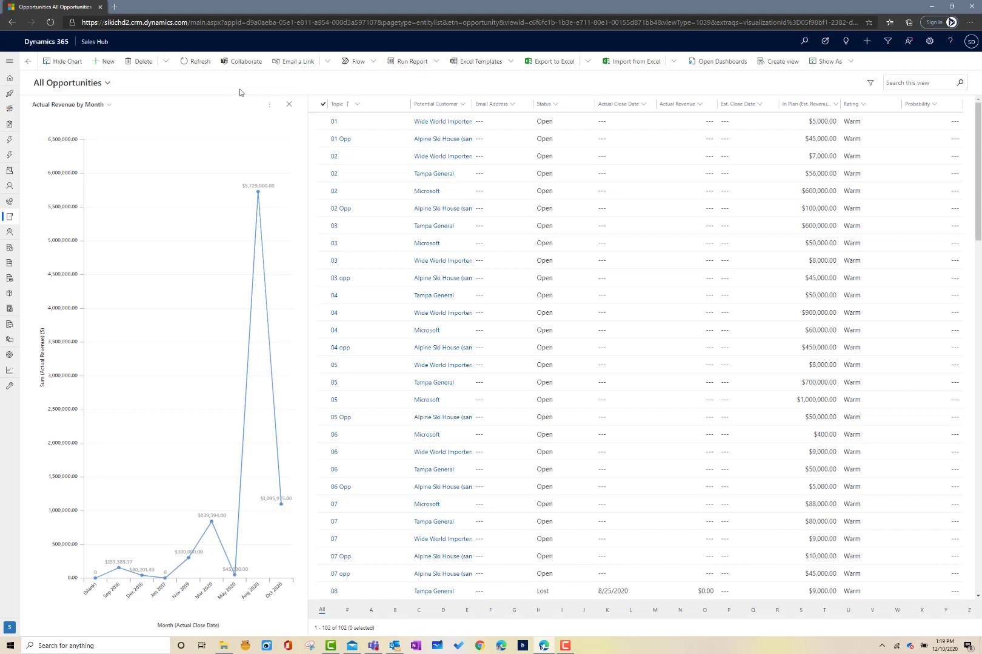
pyautogui.moveTo(348, 94)
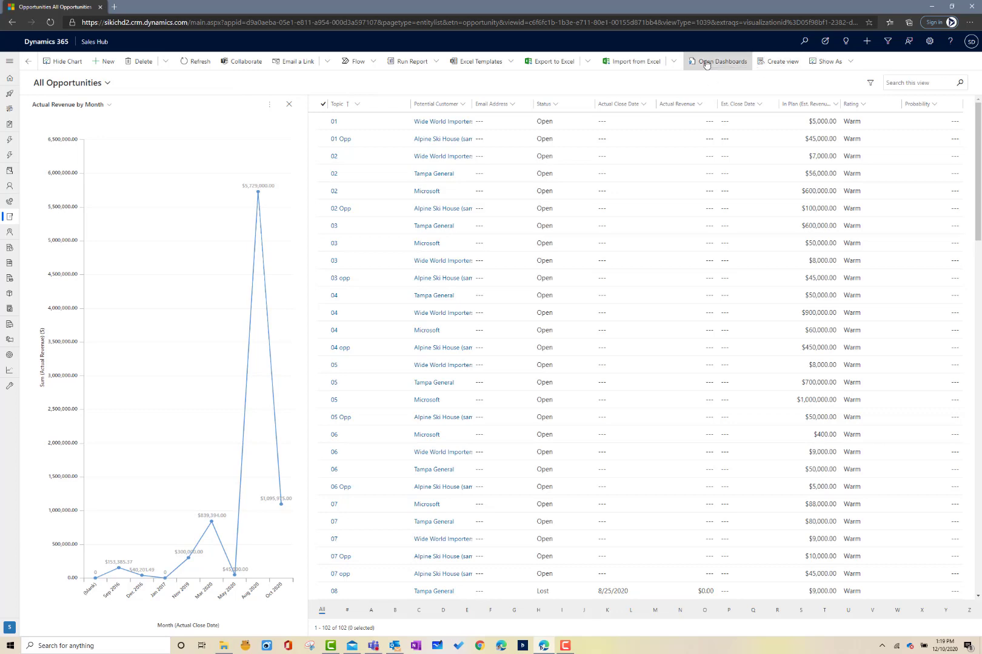
# Step: Open the interactive Opportunities Dashboard from the Opportunities command bar
pyautogui.click(721, 61)
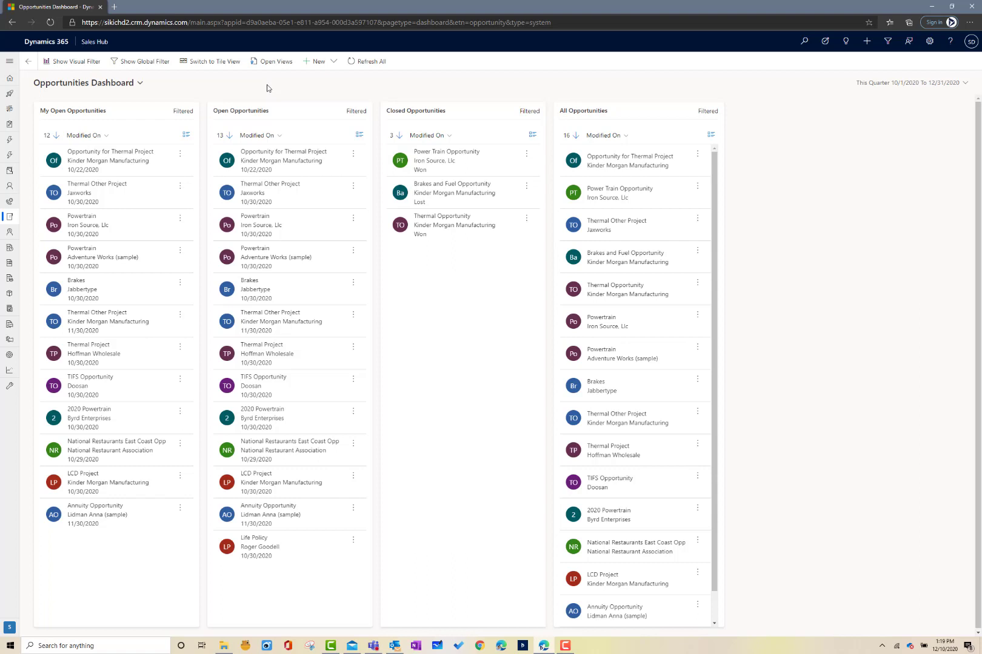
pyautogui.moveTo(264, 94)
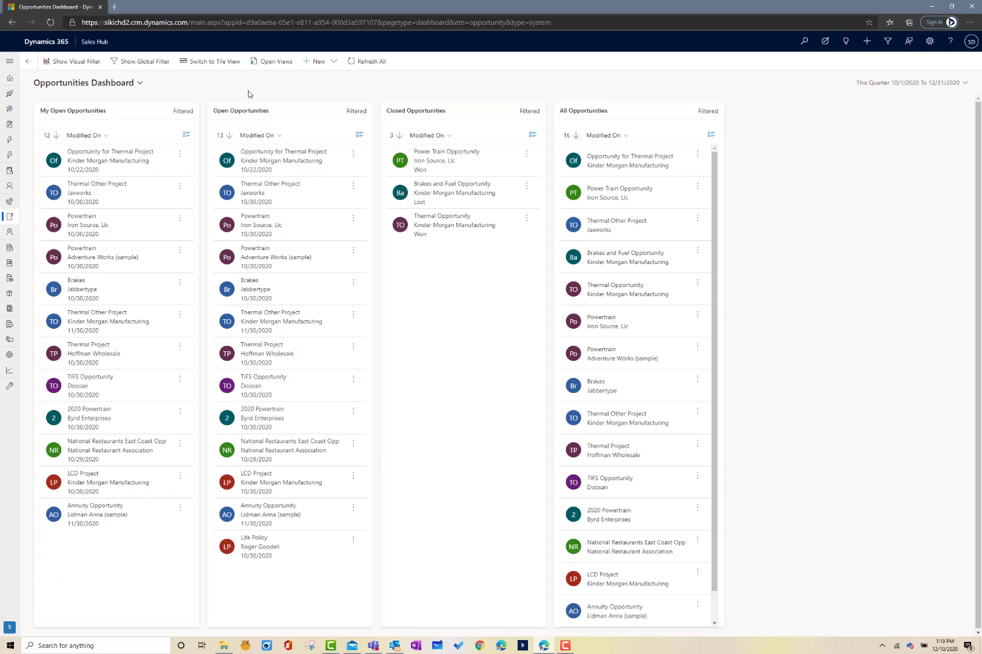
pyautogui.click(140, 83)
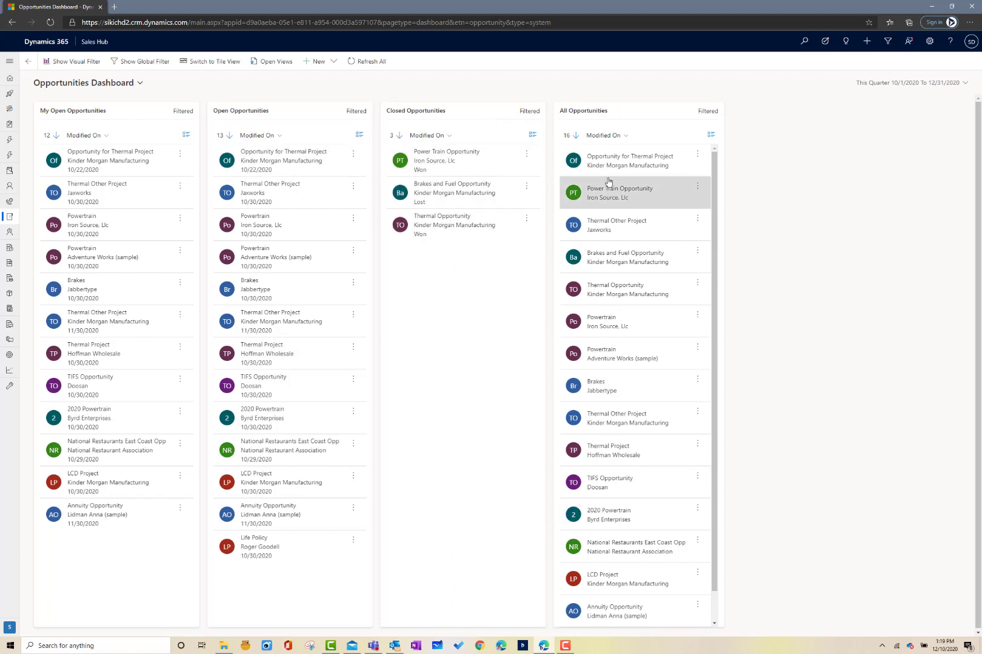
pyautogui.moveTo(450, 91)
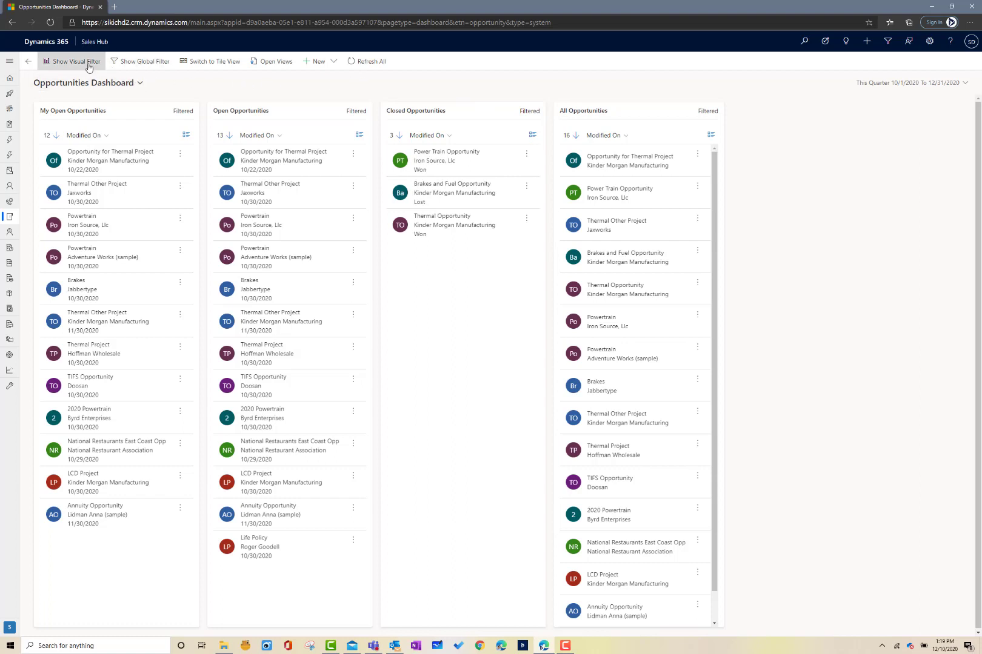
# Step: Show the visual filter charts, filter to the 2-Develop phase, and pick FCS Bookings Pipeline to Target
pyautogui.click(71, 61)
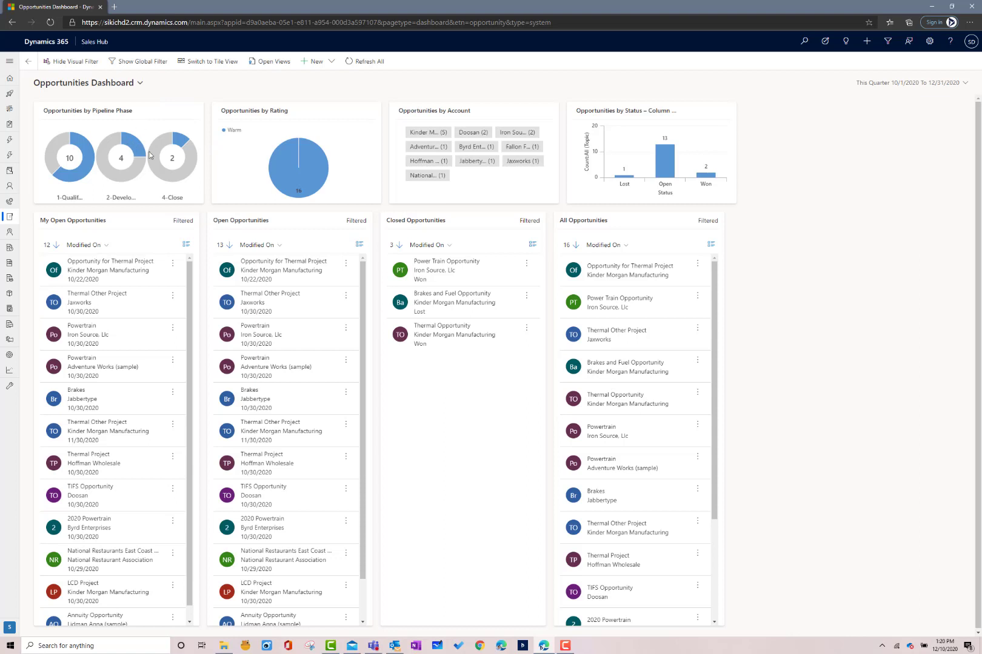
pyautogui.moveTo(136, 150)
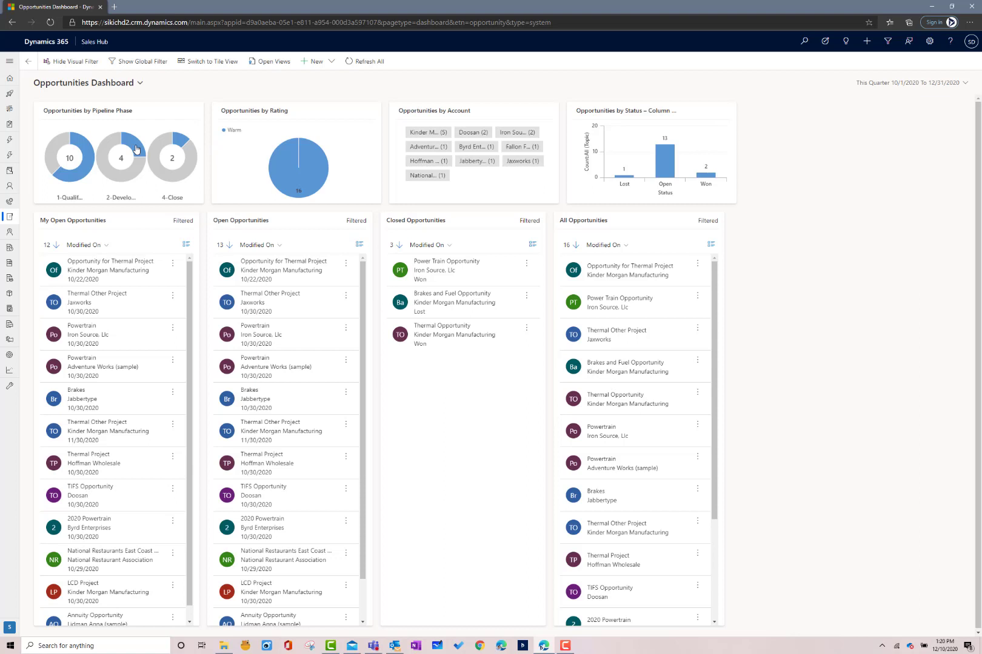
pyautogui.click(119, 149)
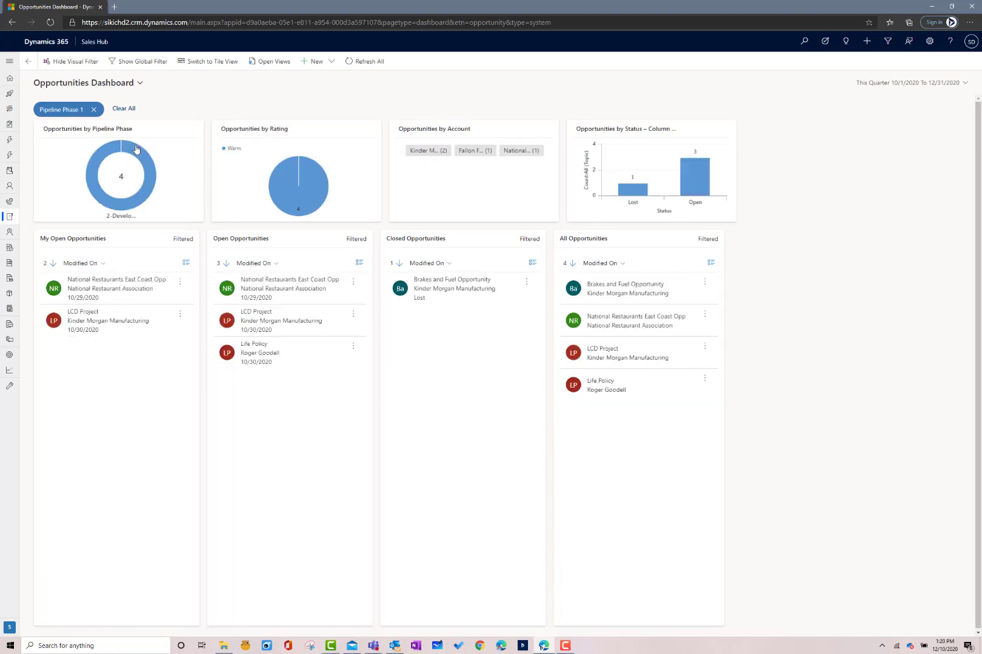
pyautogui.click(115, 320)
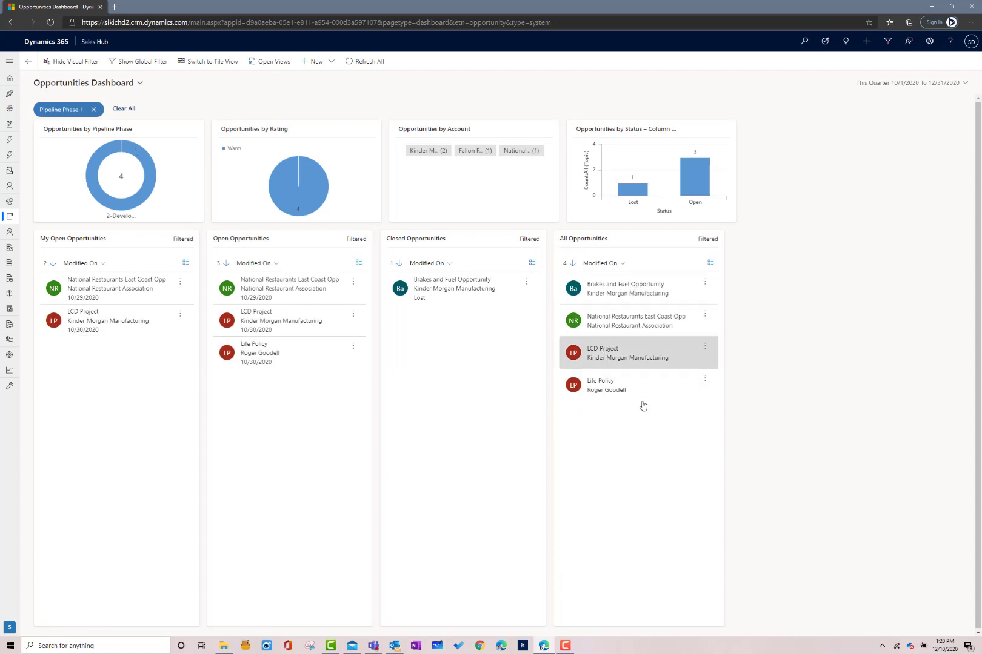
pyautogui.moveTo(298, 186)
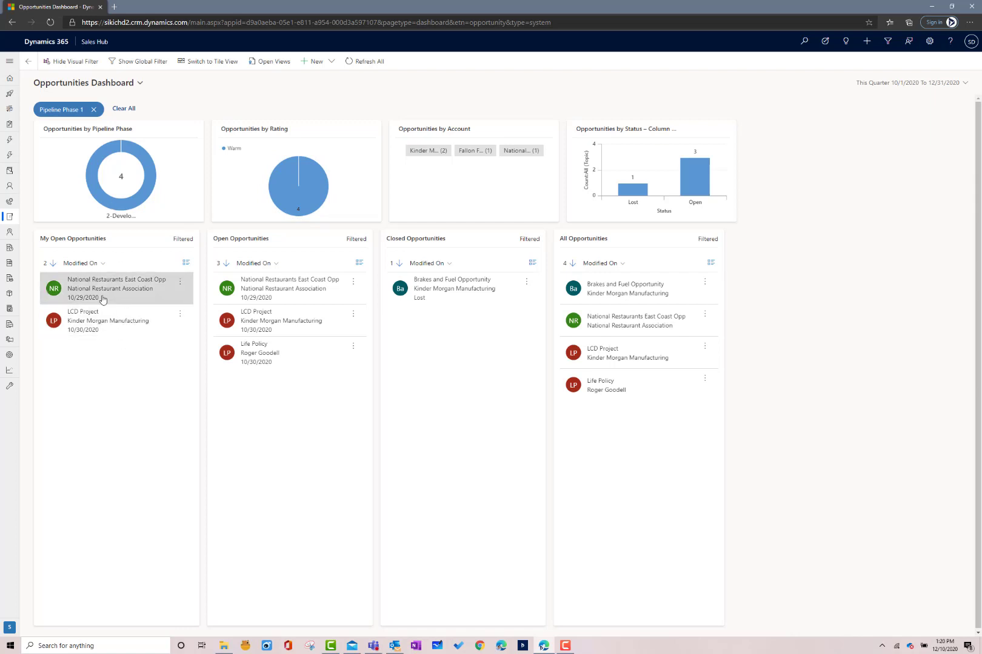
pyautogui.moveTo(331, 387)
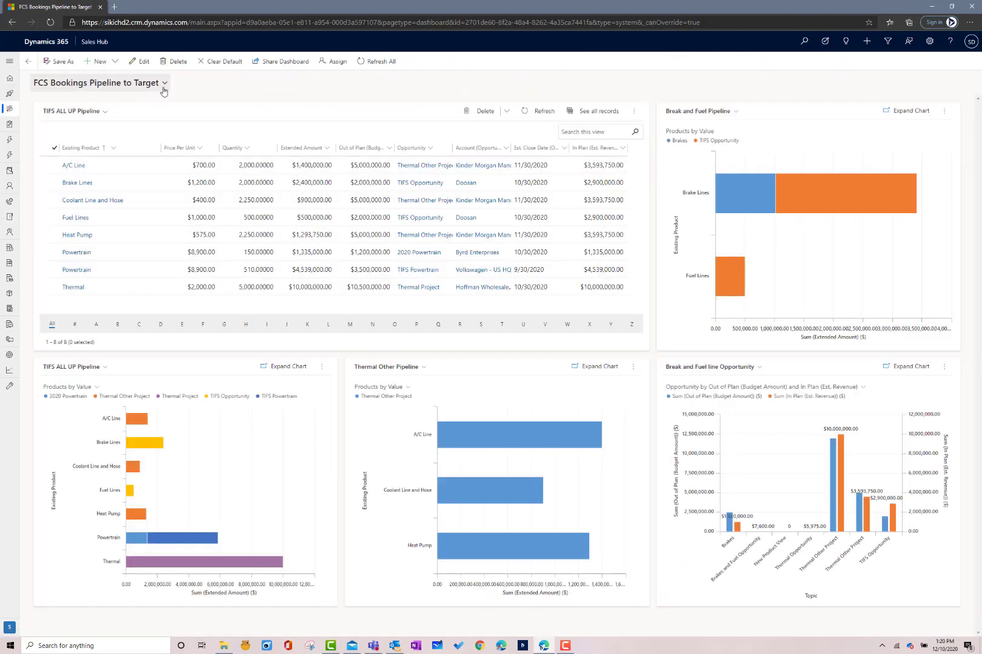
# Step: Choose Rep Activities Dashboard from the dashboard name dropdown
pyautogui.click(162, 83)
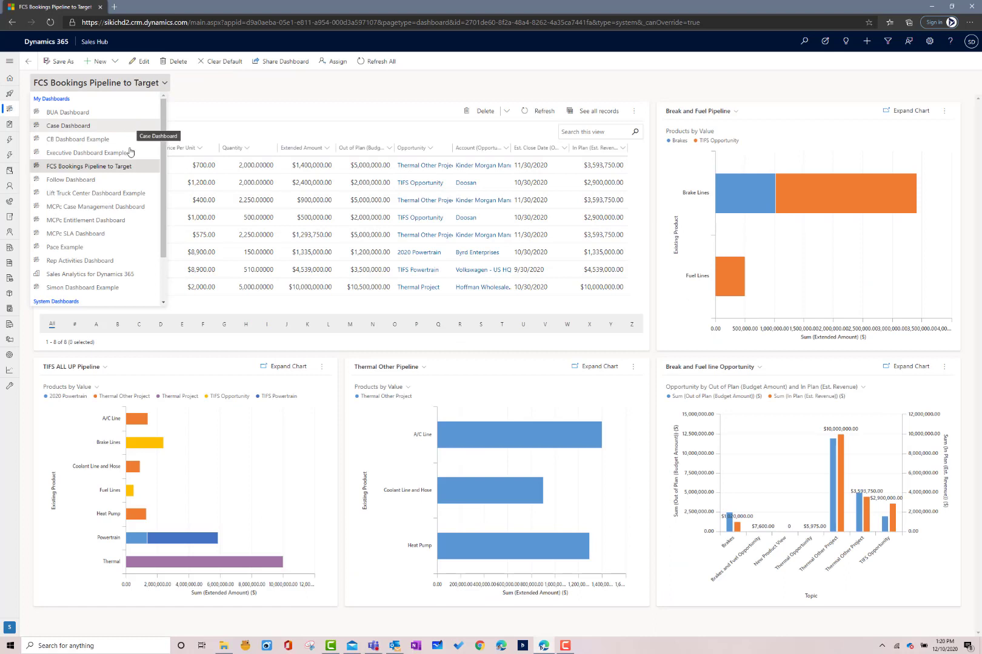
pyautogui.moveTo(131, 261)
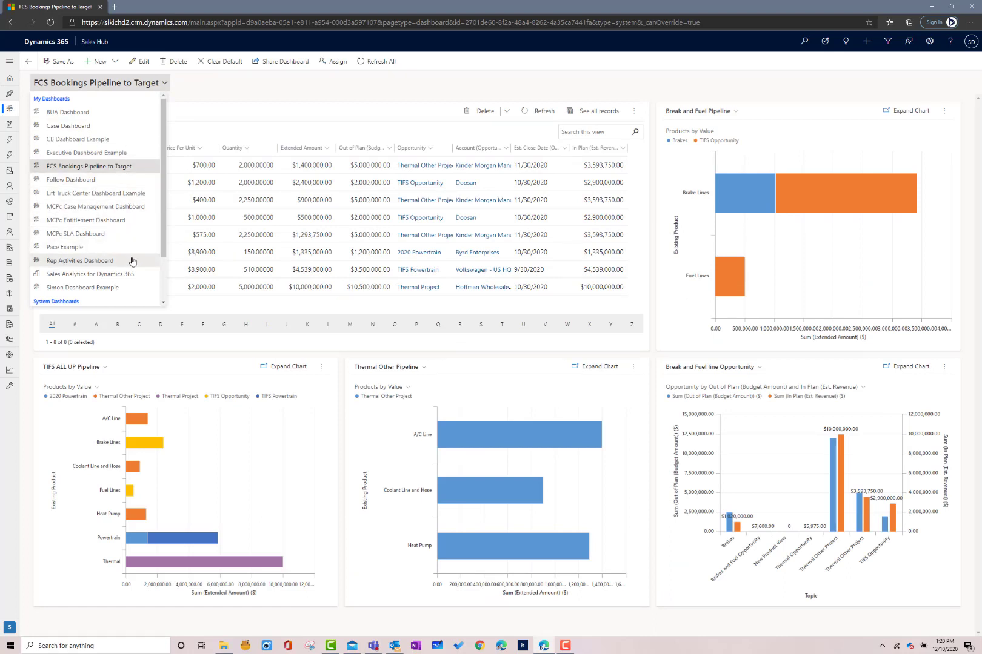
pyautogui.click(80, 261)
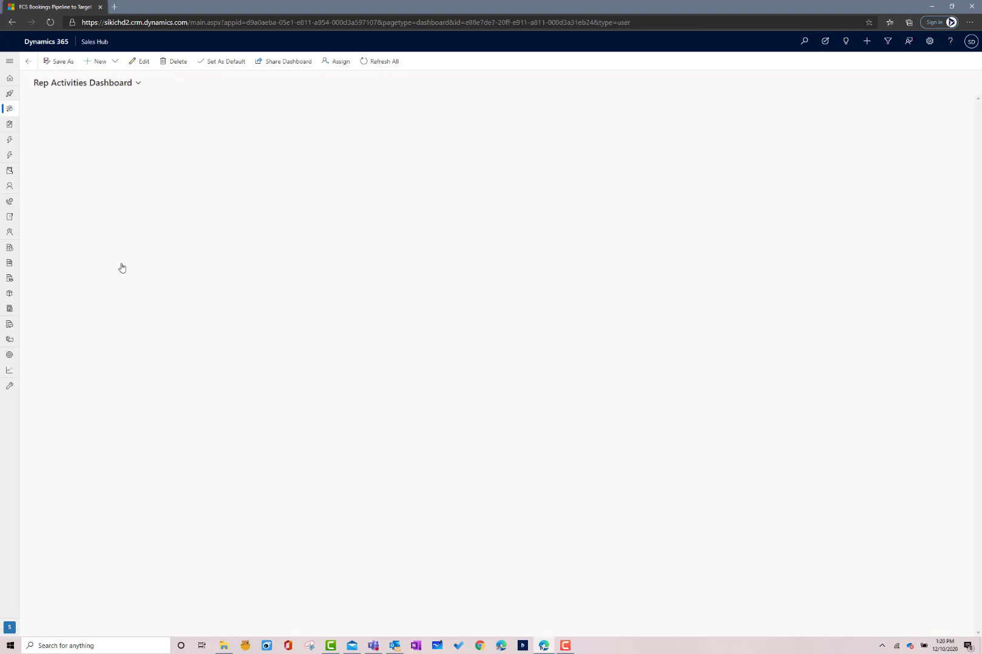